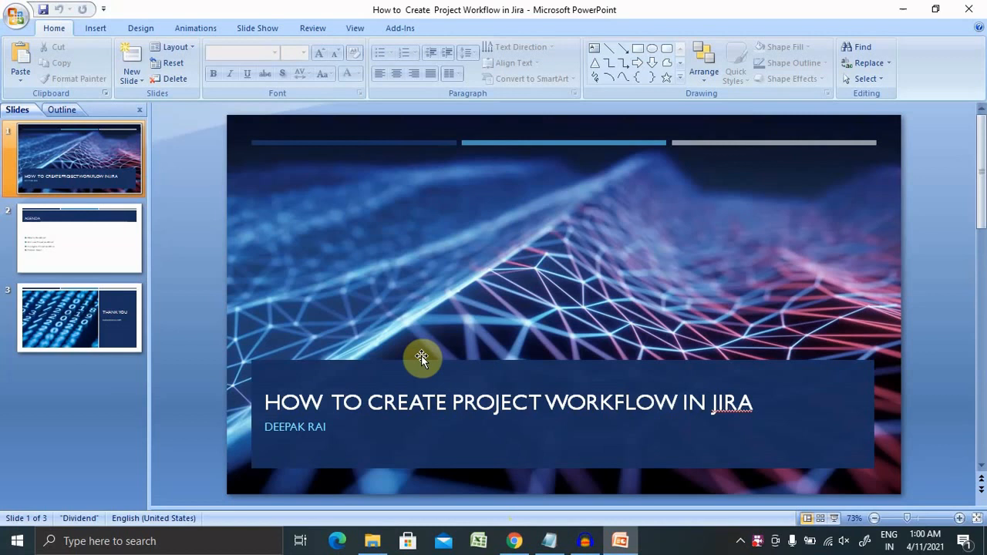
- Leave the PowerPoint title slide for the browser showing Jira's Workflows admin page
left_click(80, 237)
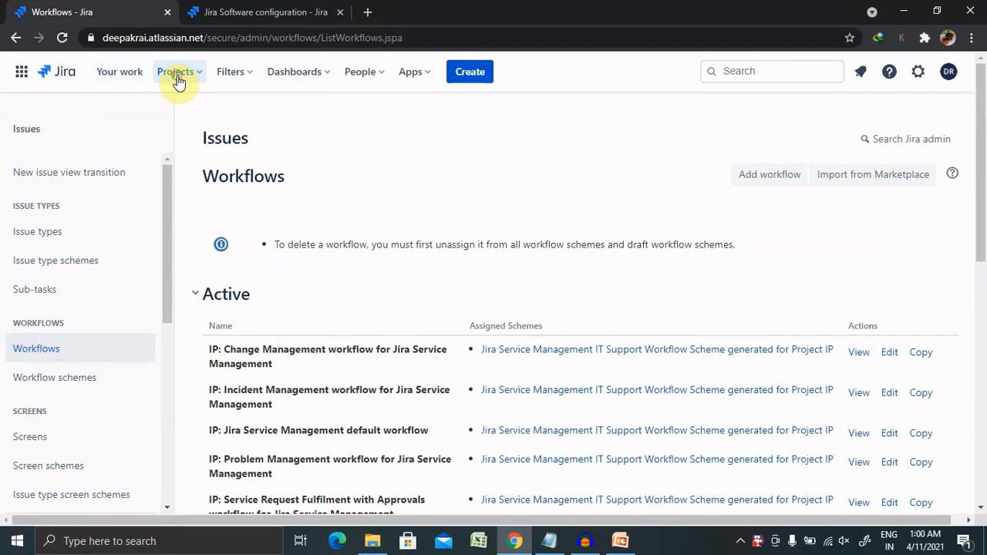
- Show the full Projects list via the top-bar Projects menu's View all projects
left_click(176, 71)
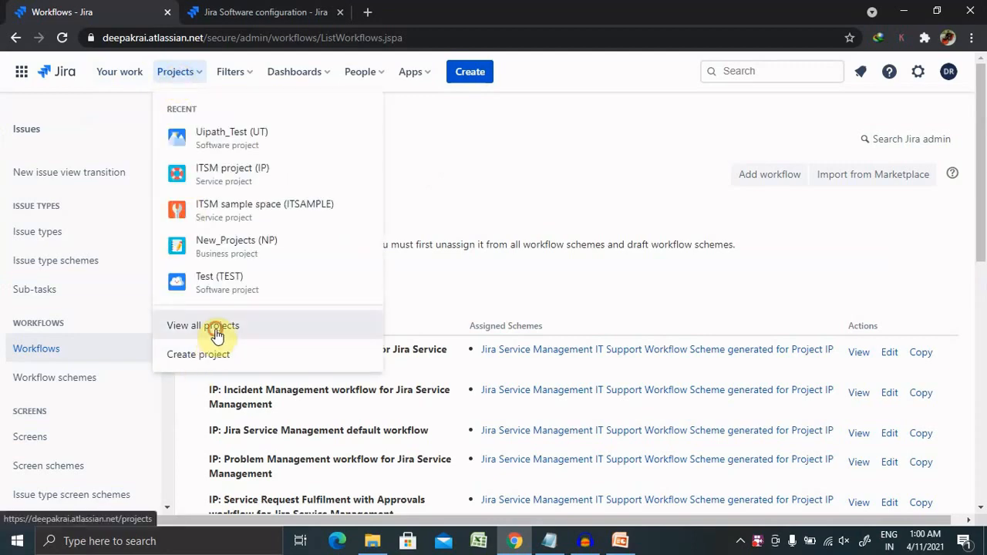
left_click(202, 325)
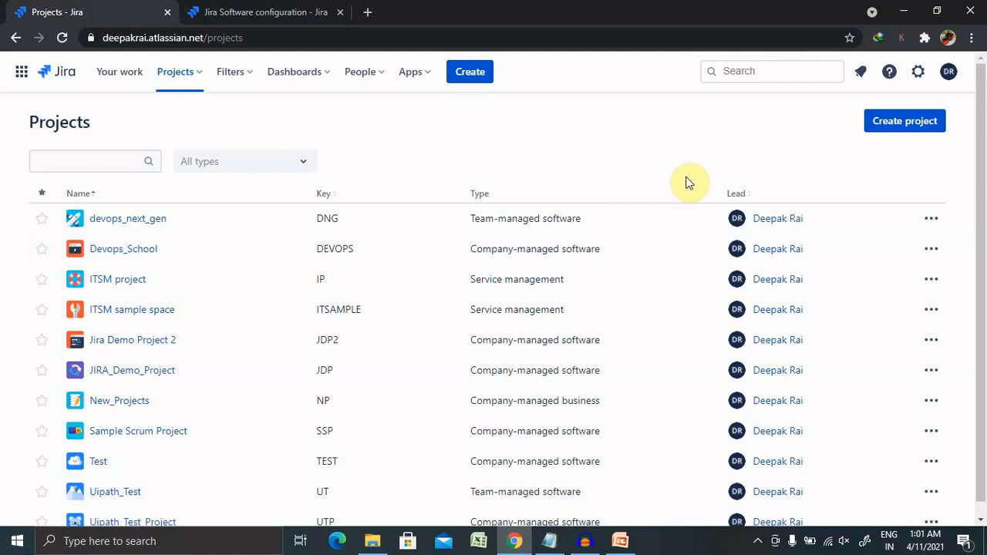
mouse_move(917, 71)
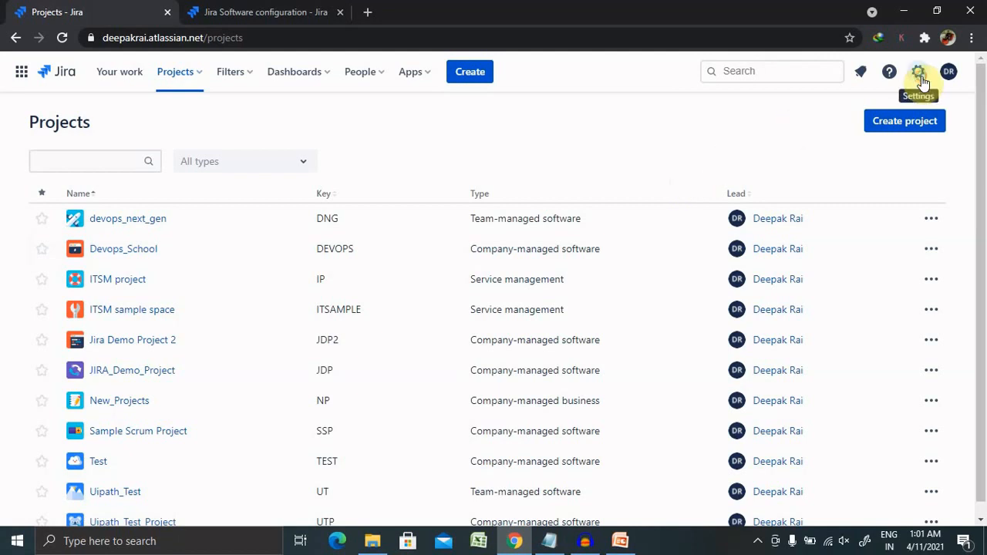
- Reach the Issue types admin page through Settings > Issues and review its list
left_click(917, 71)
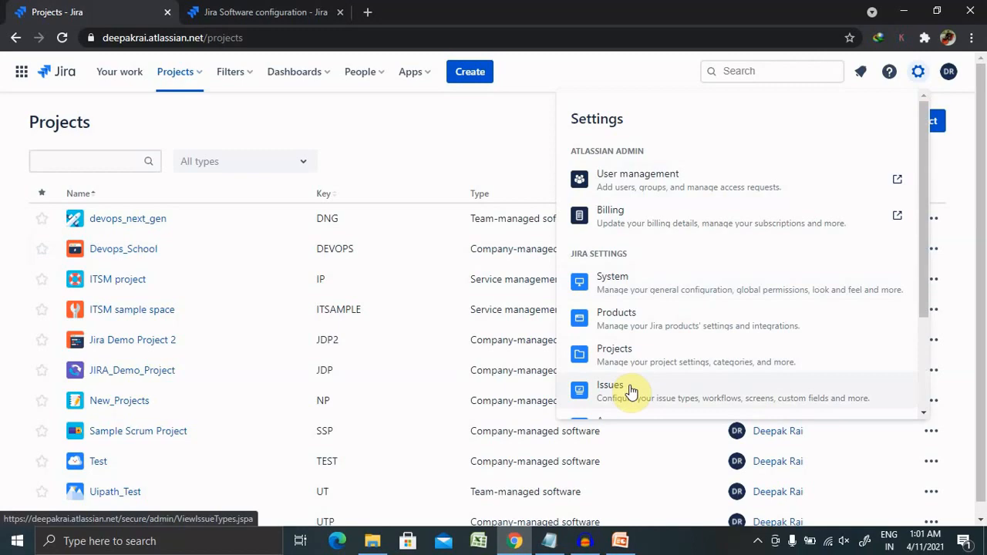
left_click(611, 386)
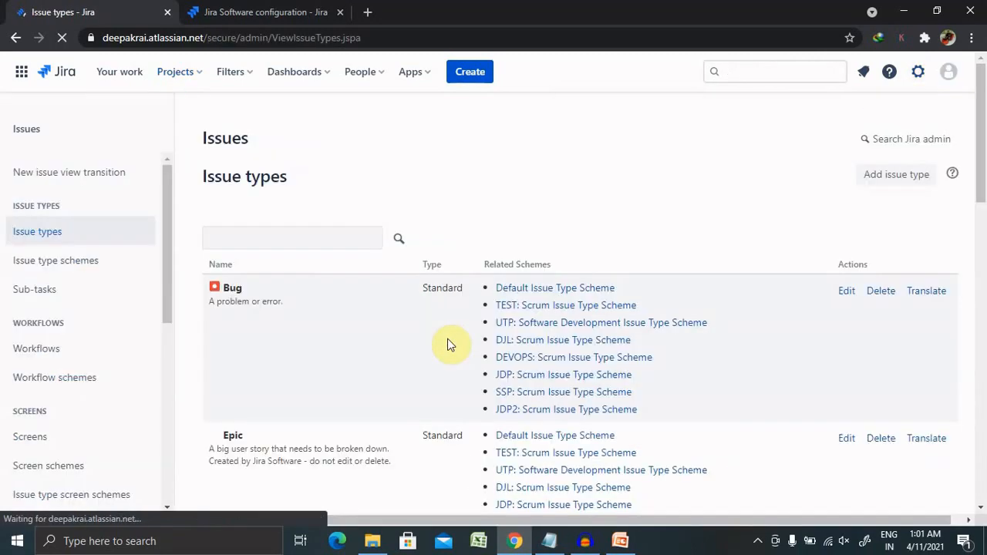
left_click(293, 237)
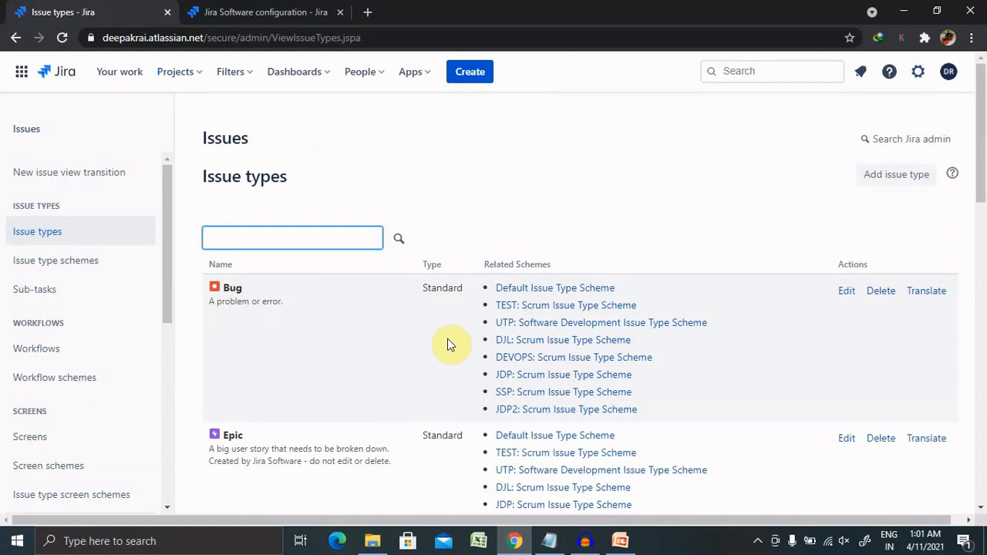
mouse_move(404, 351)
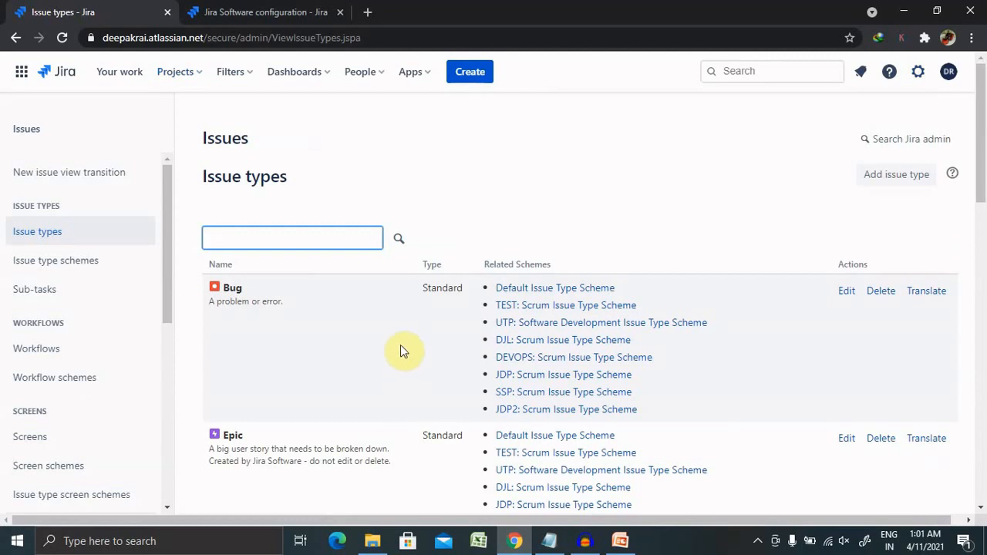
mouse_move(302, 322)
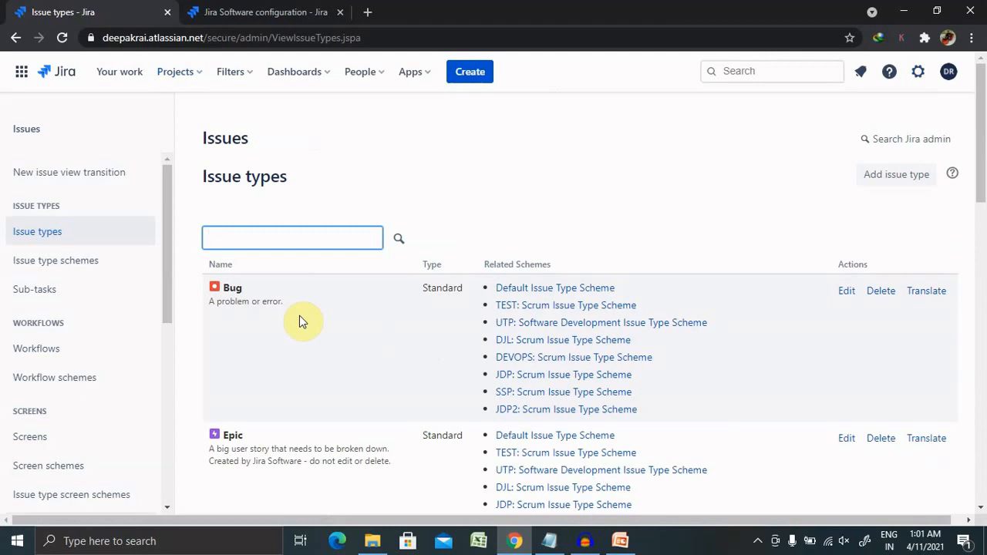
left_click(293, 238)
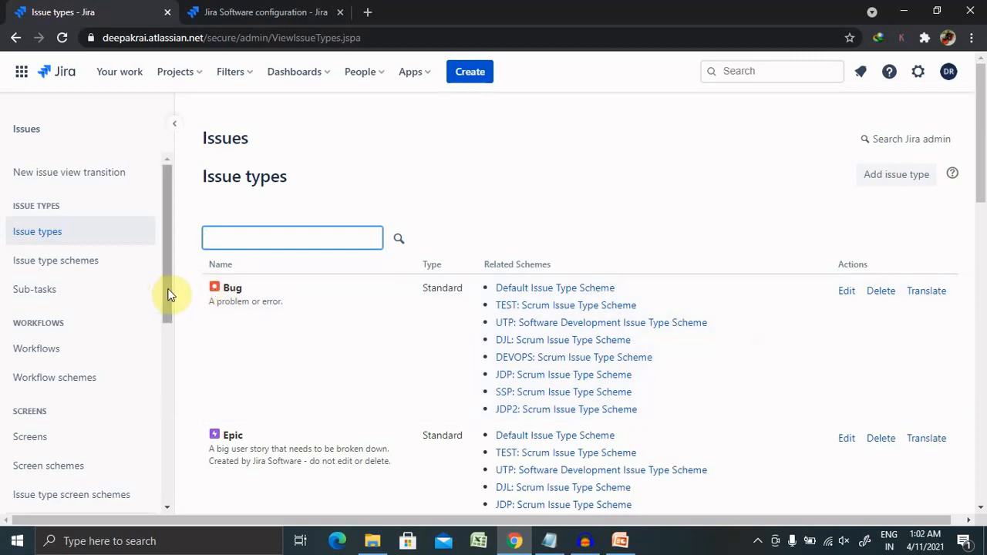
scroll("down", 3)
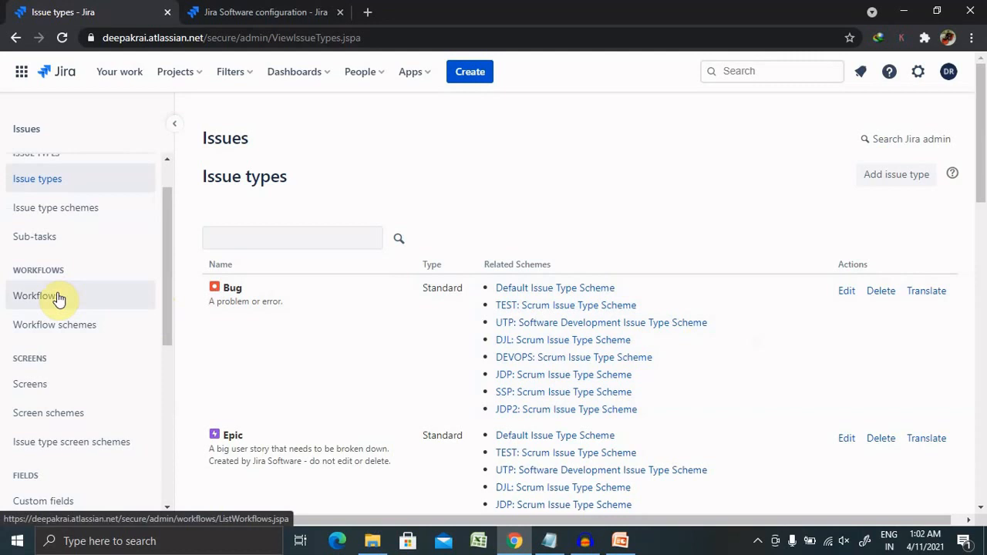
- Reach the Workflows admin page via Settings > Issues and begin adding a workflow
left_click(35, 296)
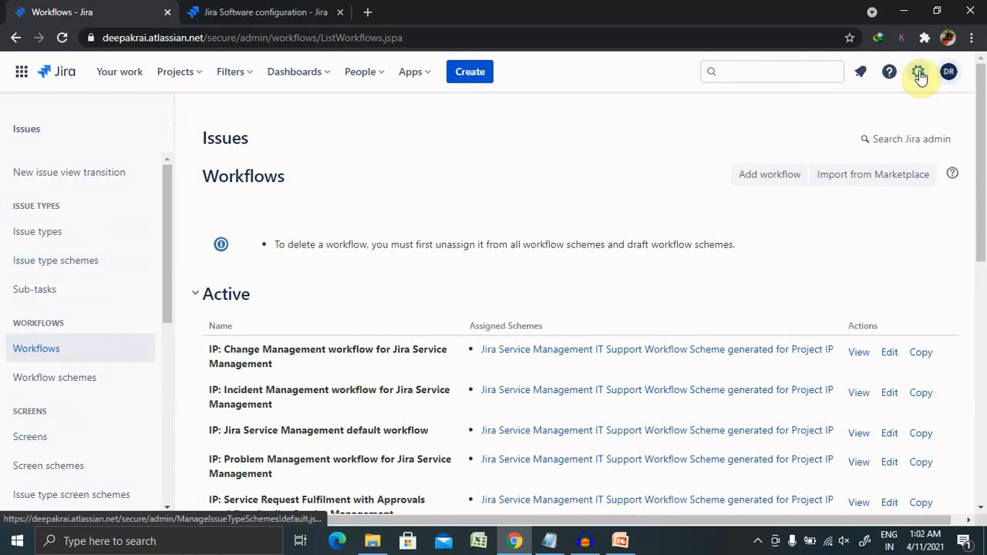
left_click(919, 71)
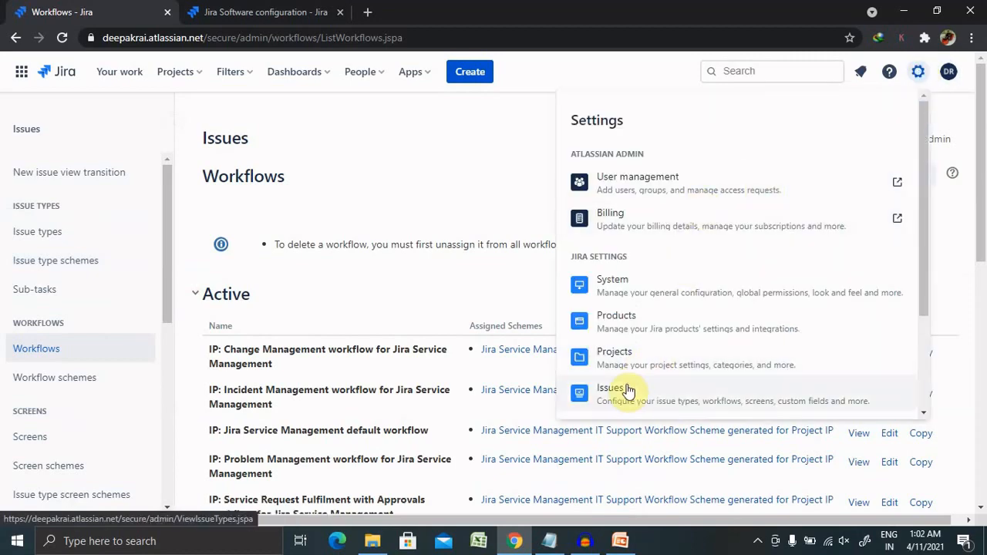
left_click(610, 388)
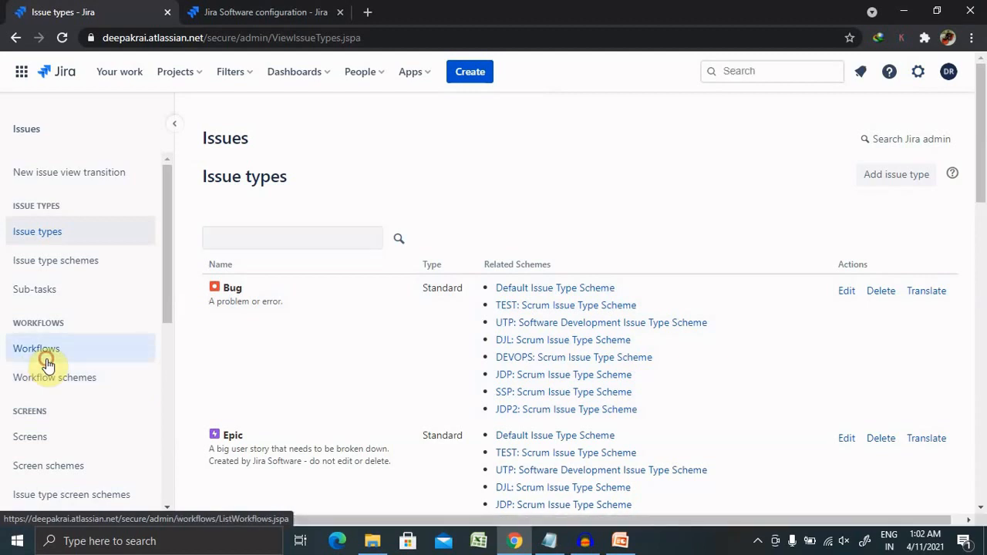
left_click(37, 349)
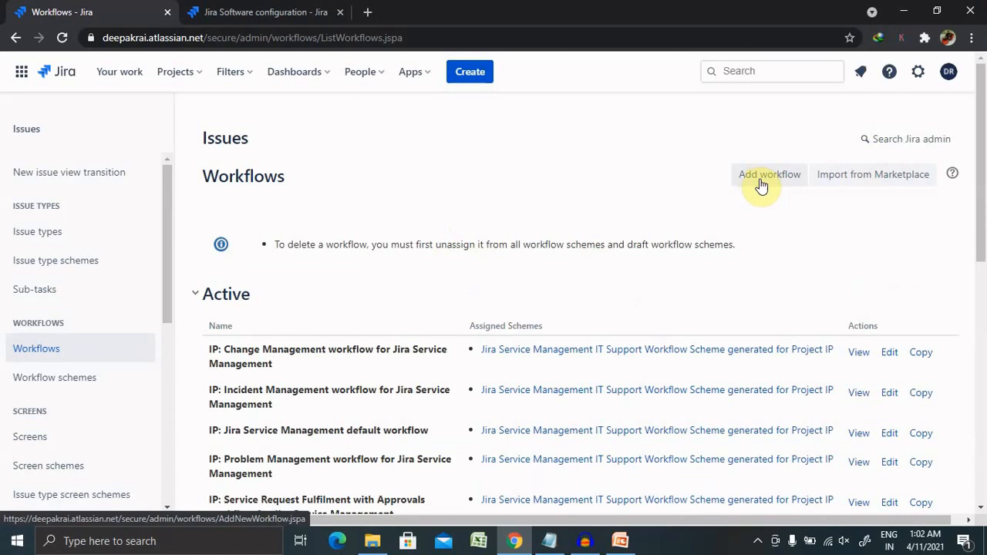
left_click(768, 175)
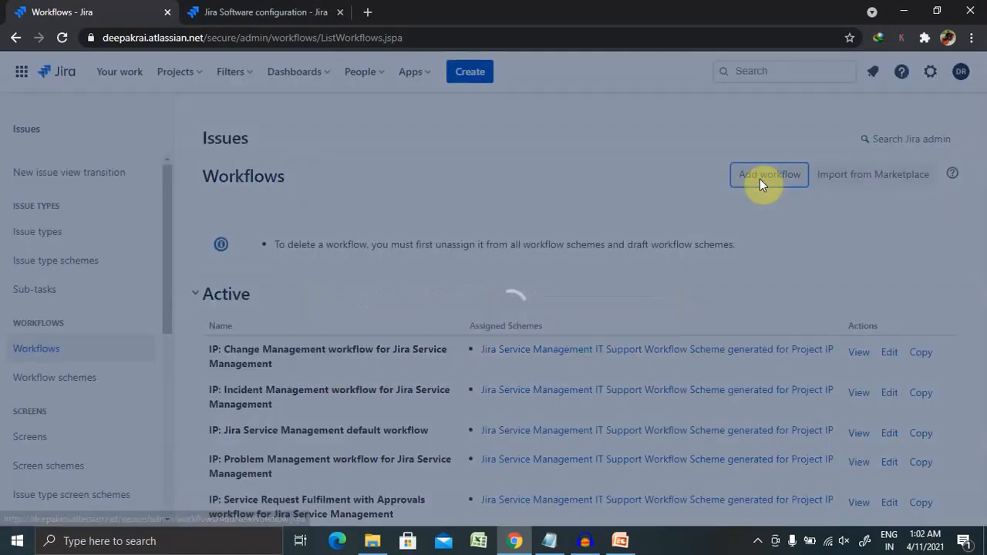
- Fill the Add workflow dialog with name 'To New', description 'Test', and add it
left_click(768, 174)
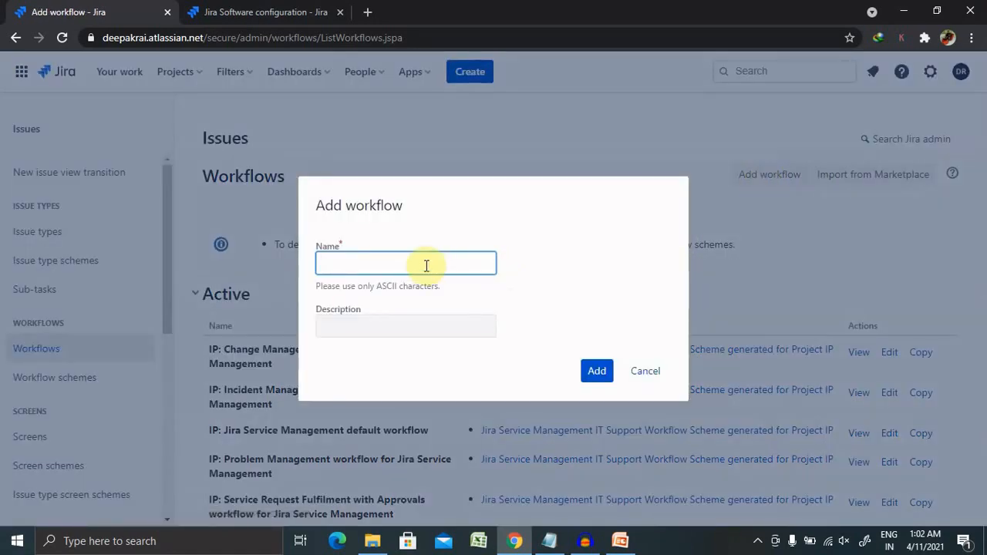
left_click(405, 262)
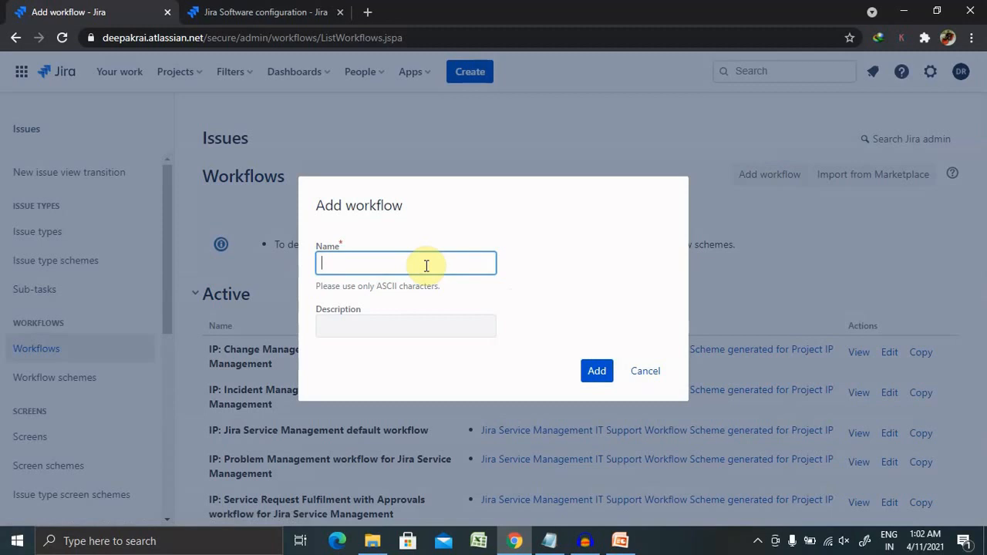
type("To")
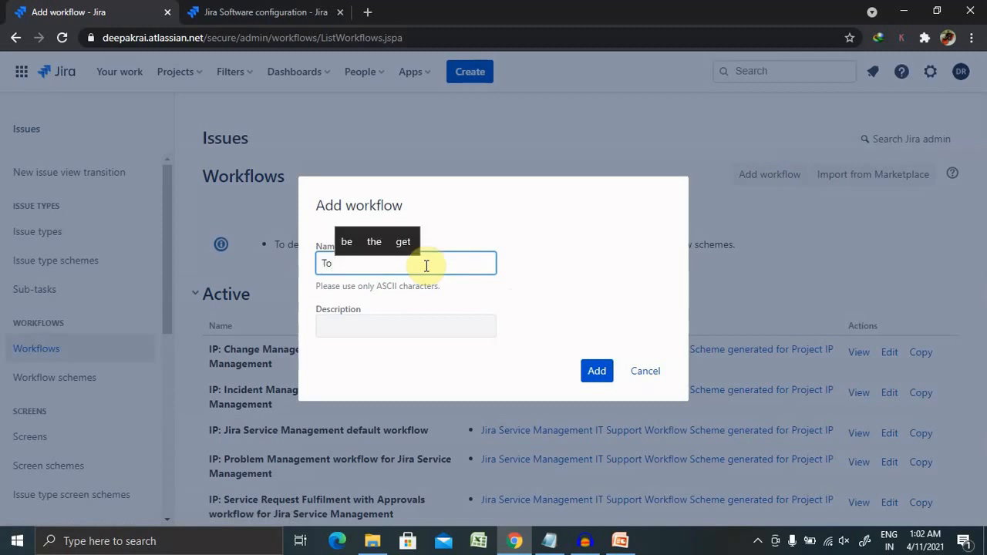
type("New")
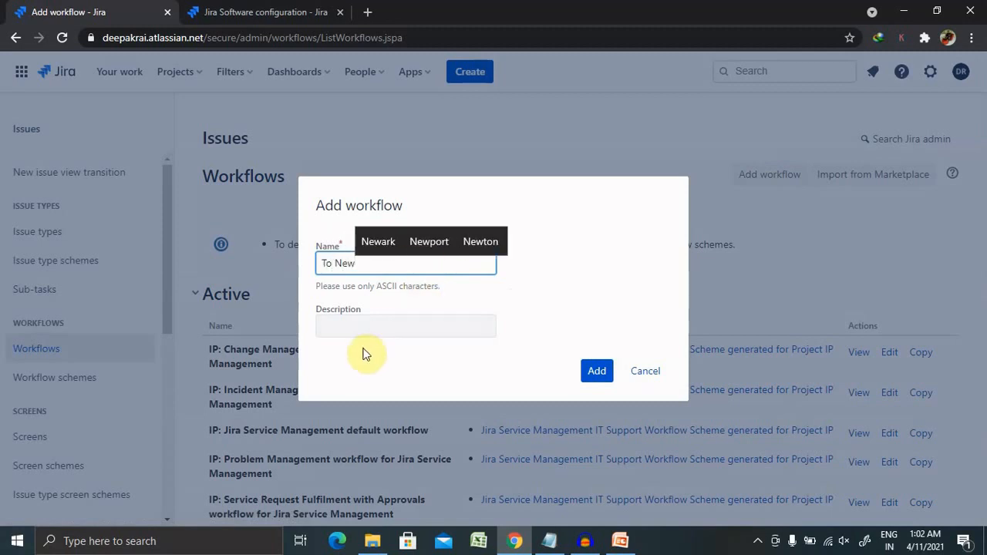
type("Test")
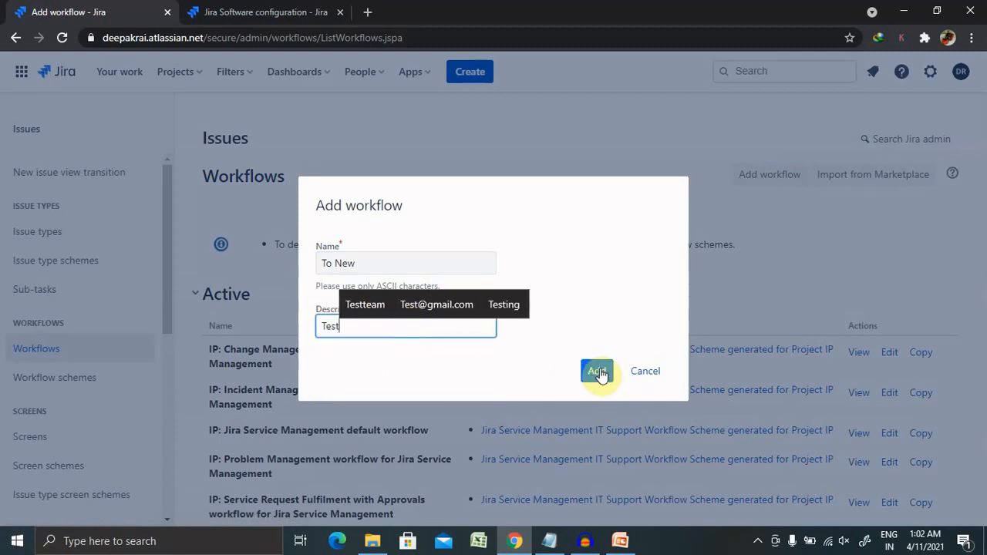
mouse_move(598, 370)
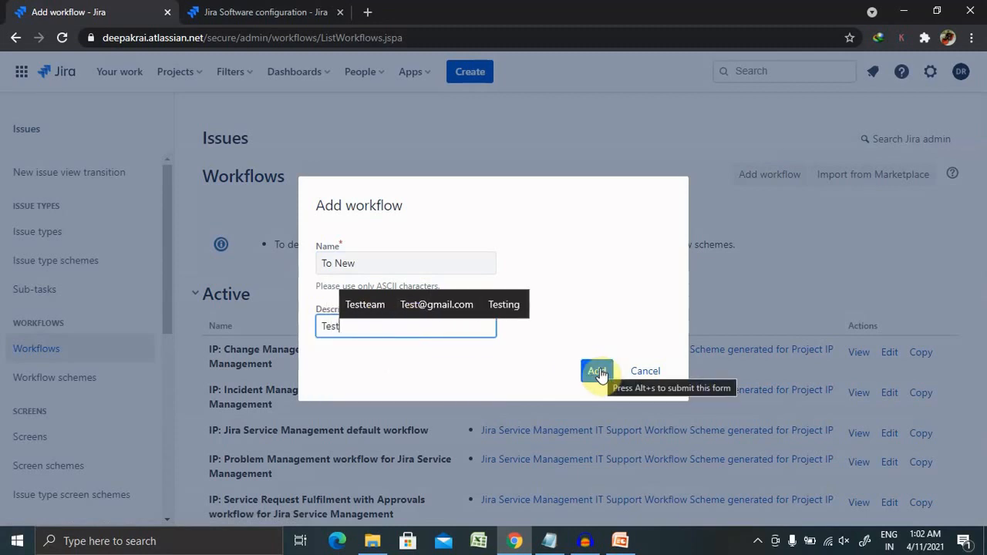
left_click(595, 370)
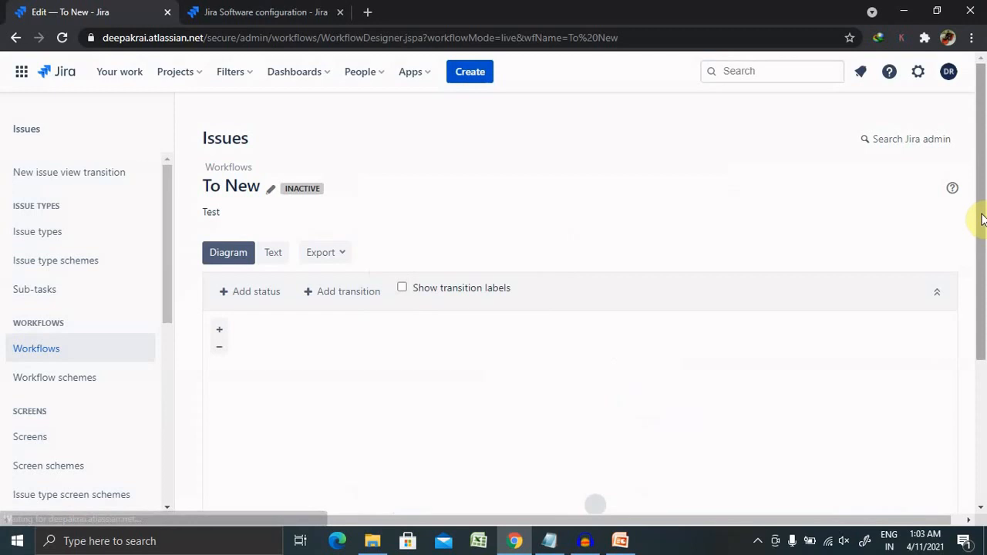
scroll("down", 3)
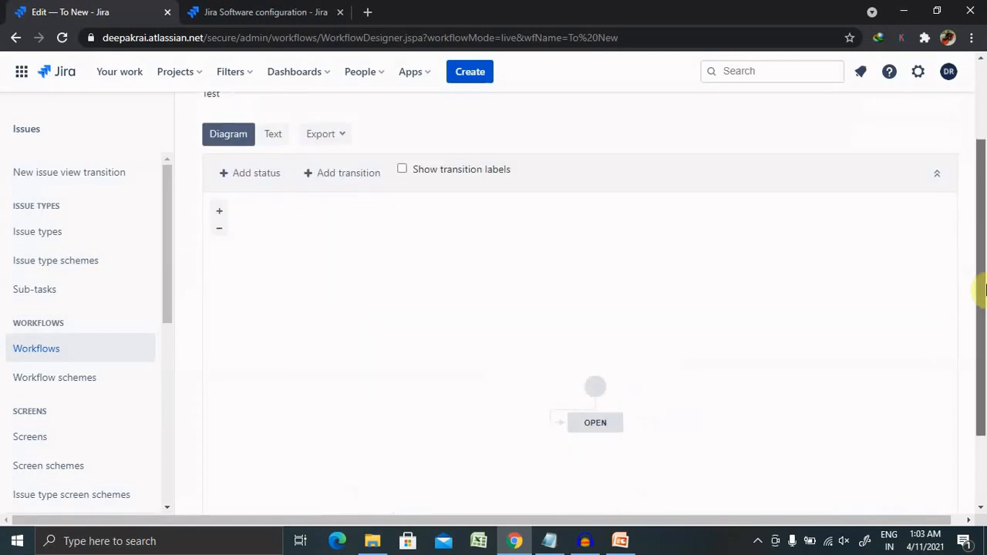
mouse_move(228, 120)
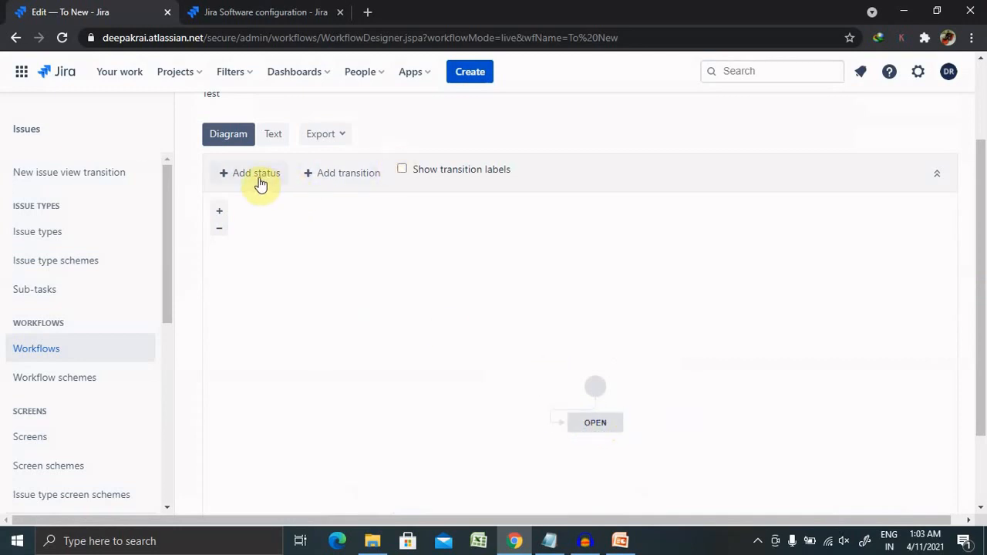
mouse_move(349, 188)
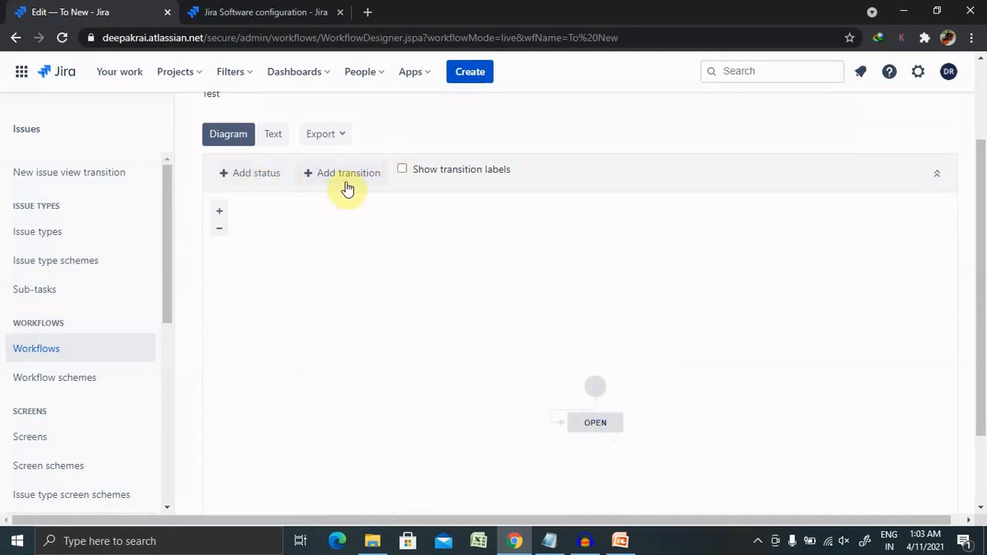
mouse_move(256, 173)
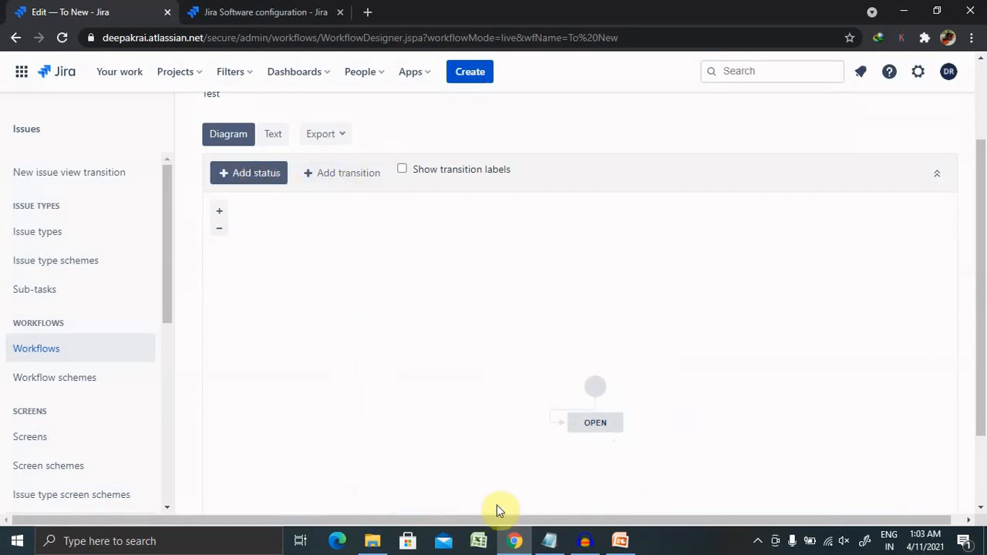
left_click(248, 173)
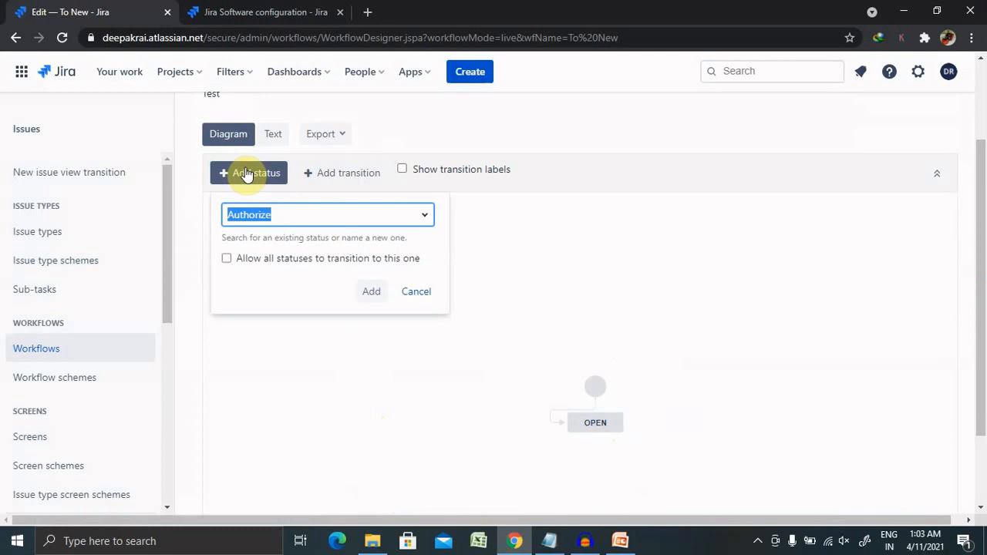
mouse_move(347, 265)
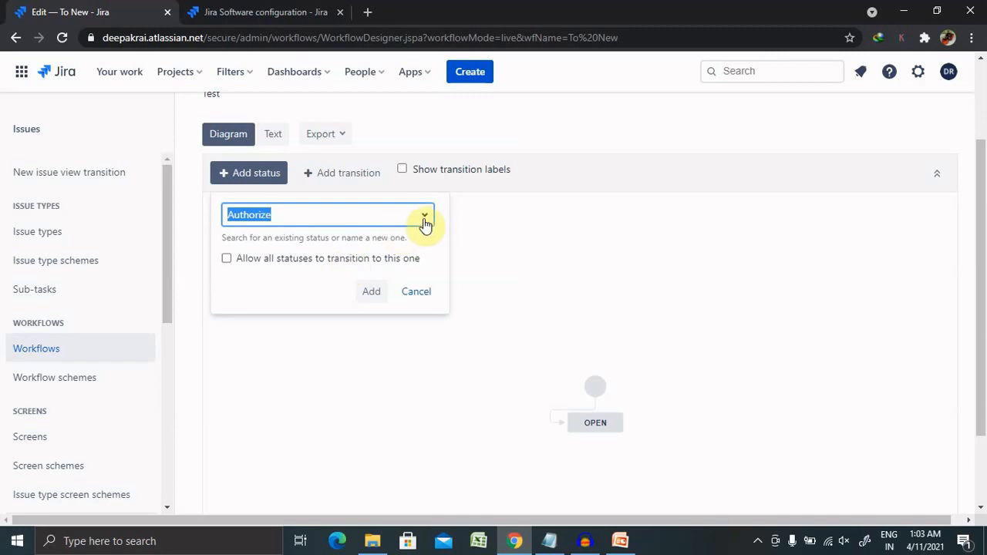
left_click(424, 214)
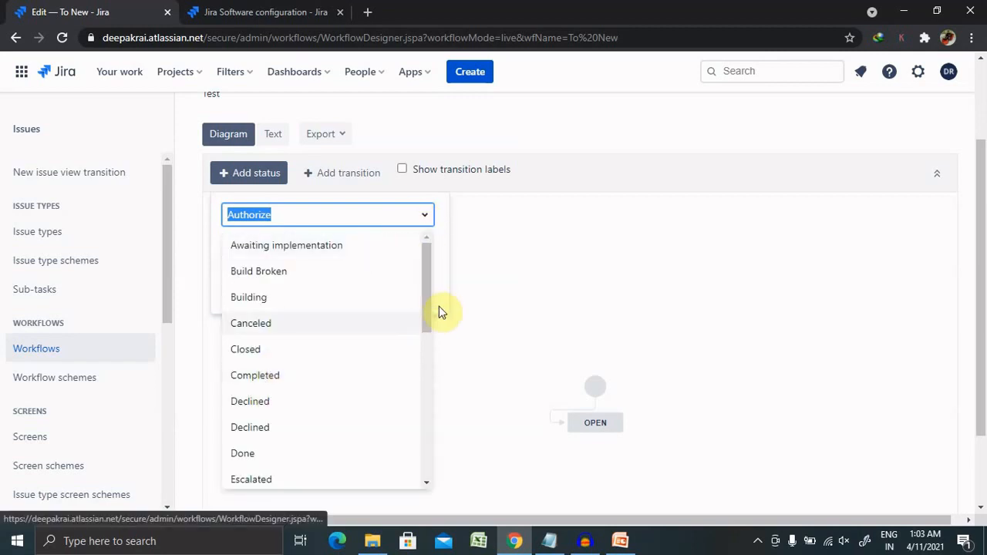
scroll("down", 3)
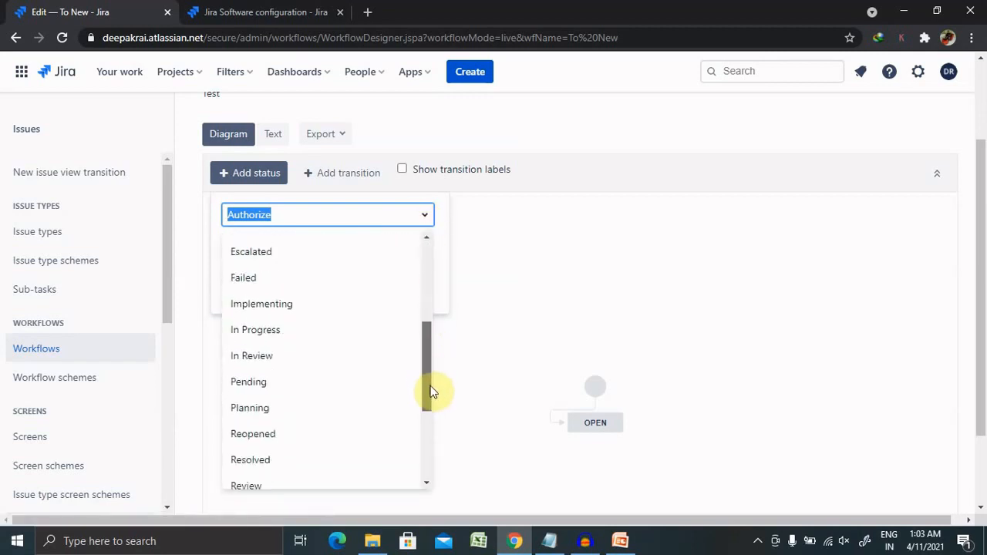
scroll("down", 3)
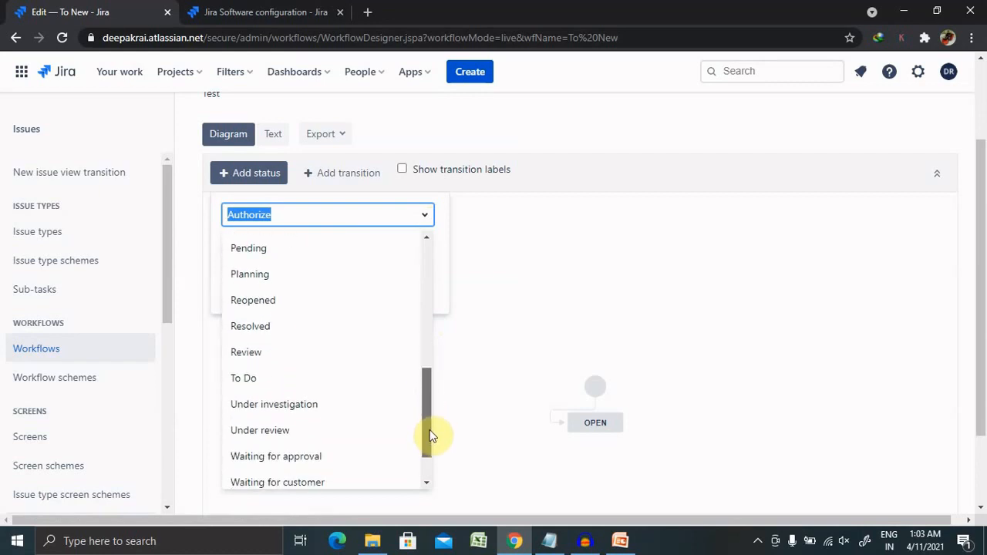
scroll("down", 3)
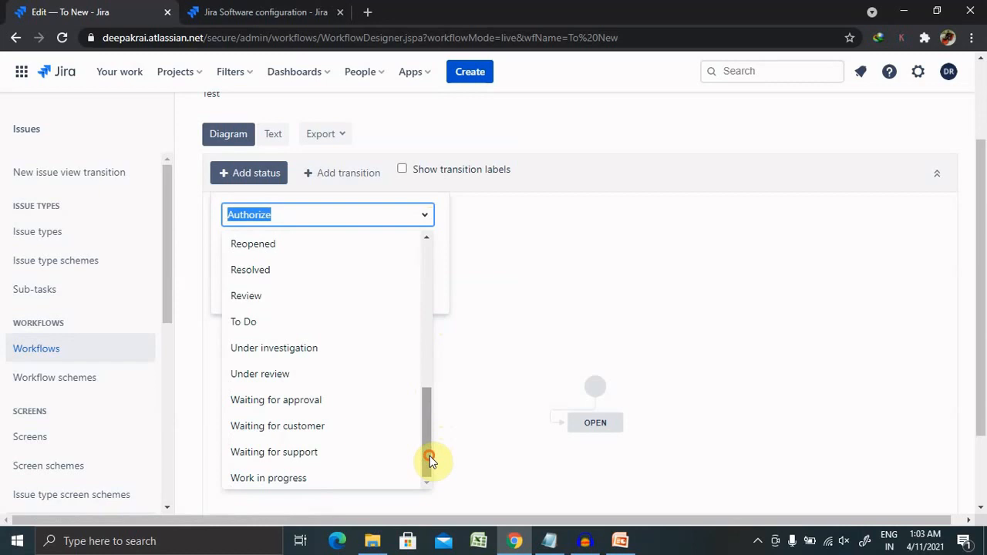
left_click(259, 374)
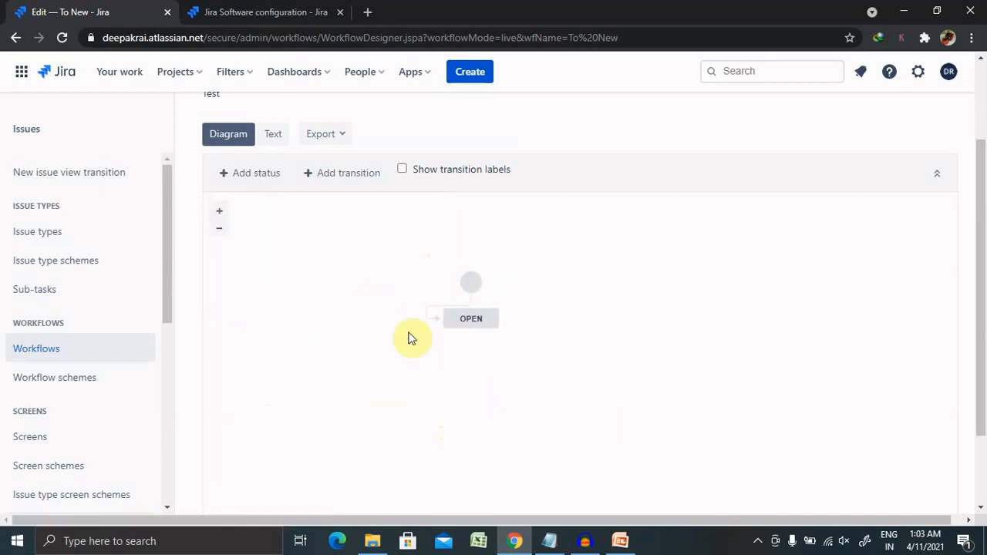
mouse_move(422, 250)
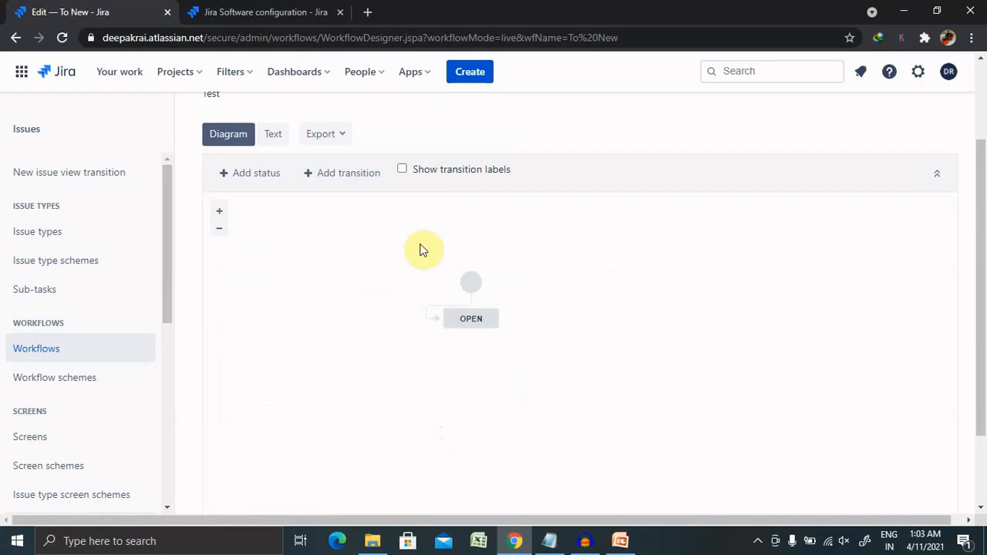
scroll("down", 3)
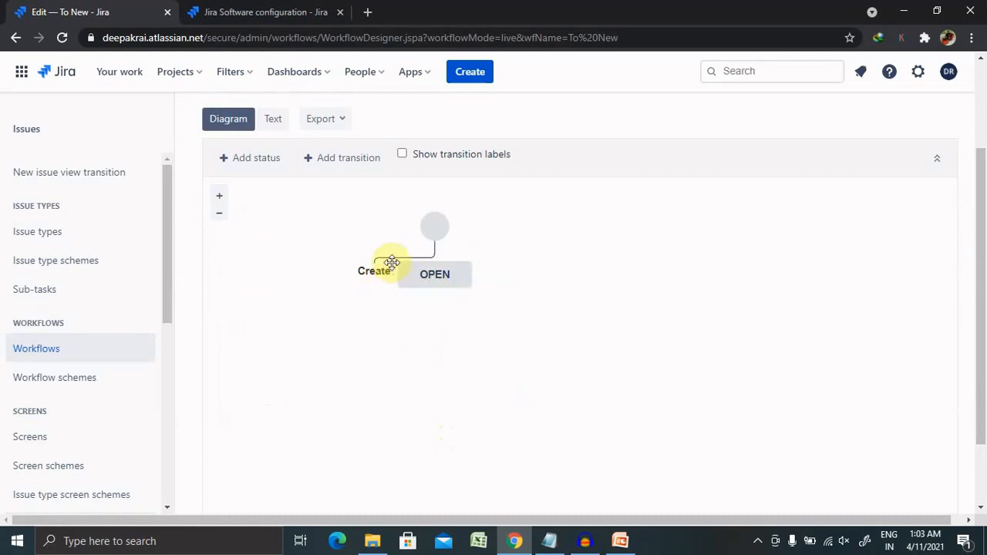
left_click(435, 275)
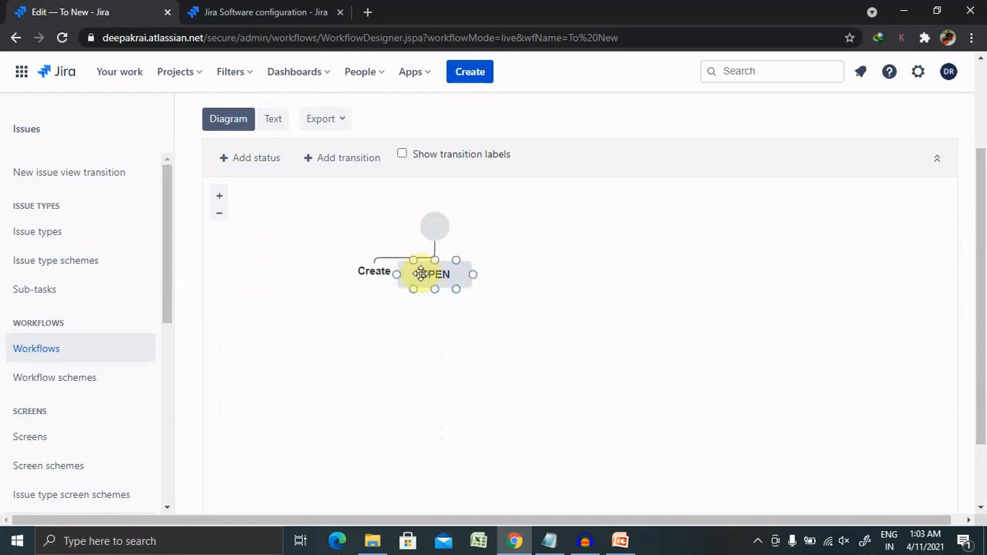
left_click(435, 274)
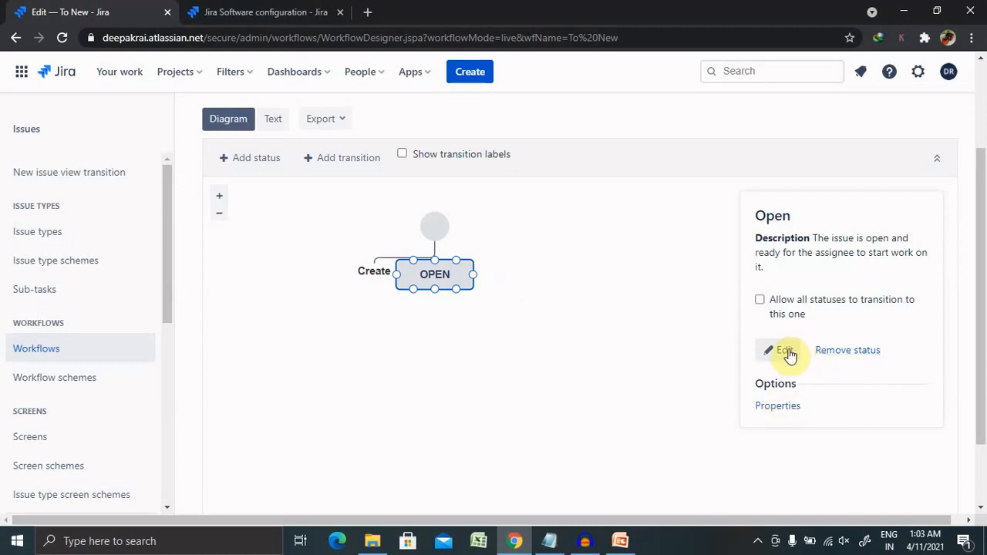
mouse_move(440, 318)
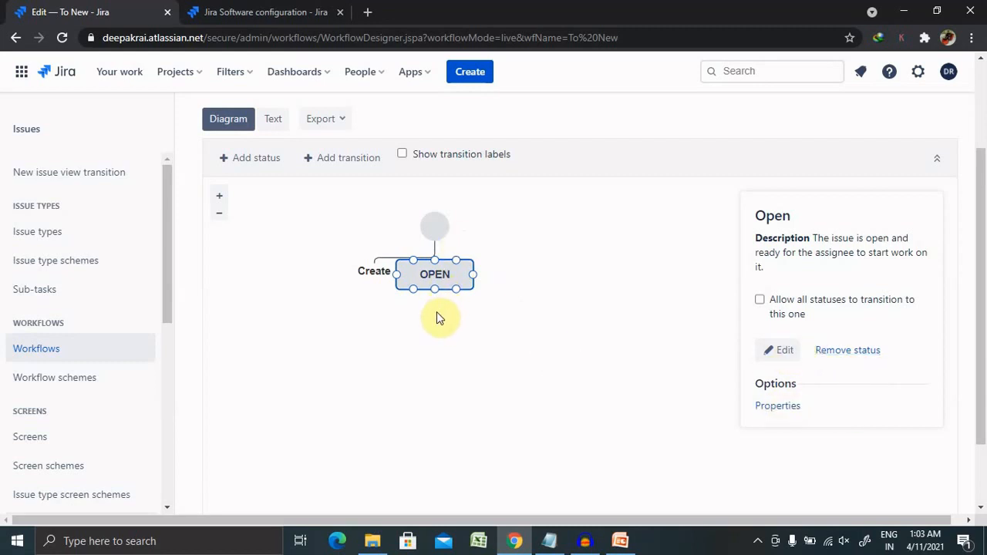
left_click(249, 157)
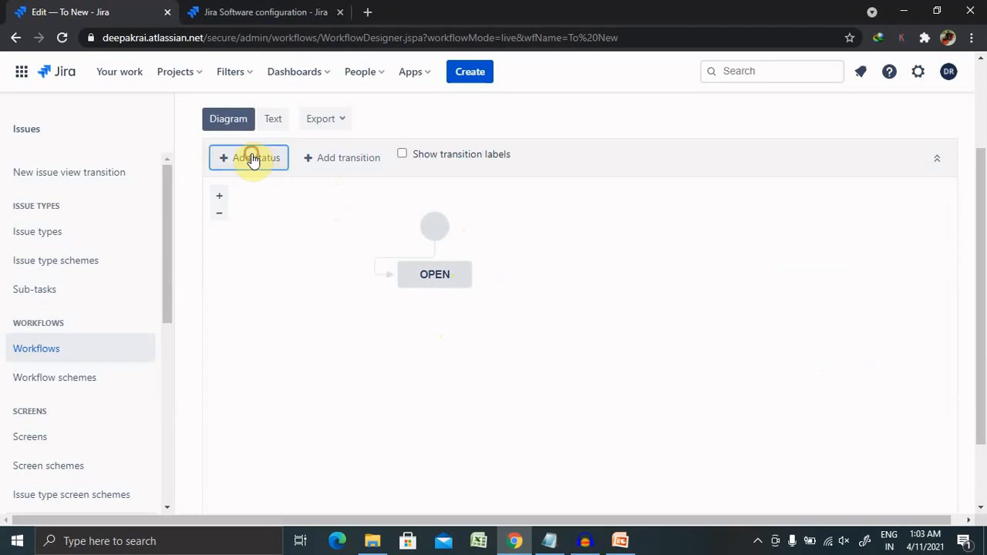
- Add an Under review status reachable from all statuses, placed below Open, and begin a transition
left_click(256, 157)
type("Under review")
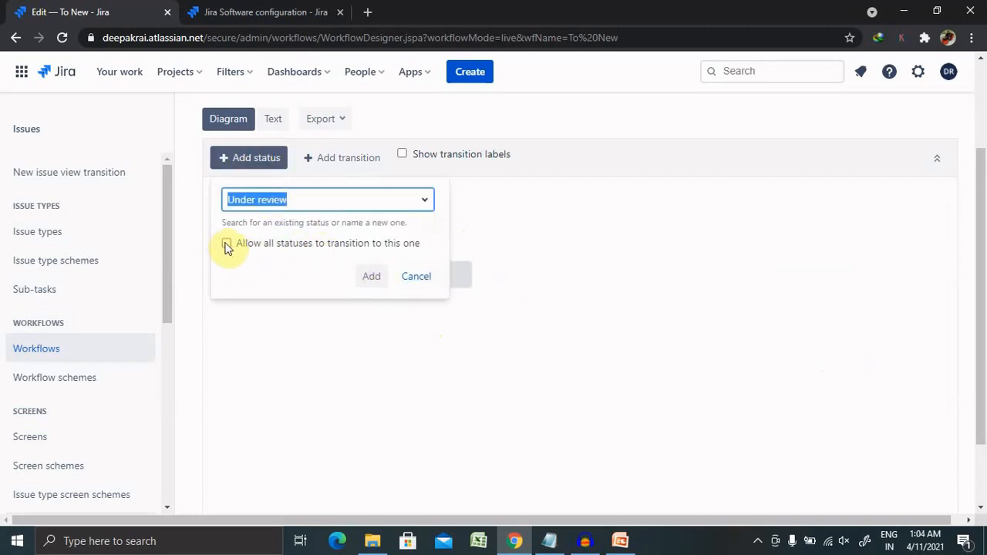
left_click(370, 276)
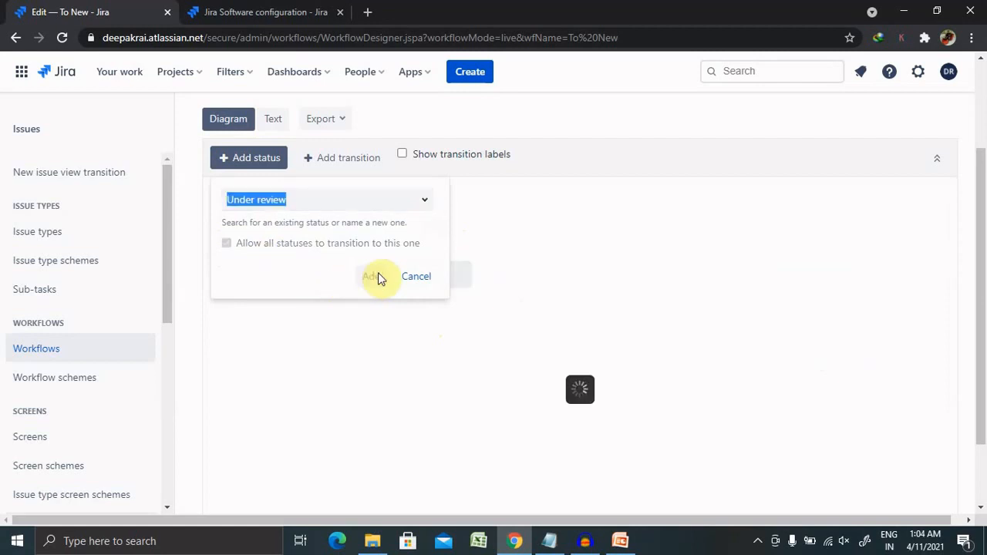
left_click(370, 276)
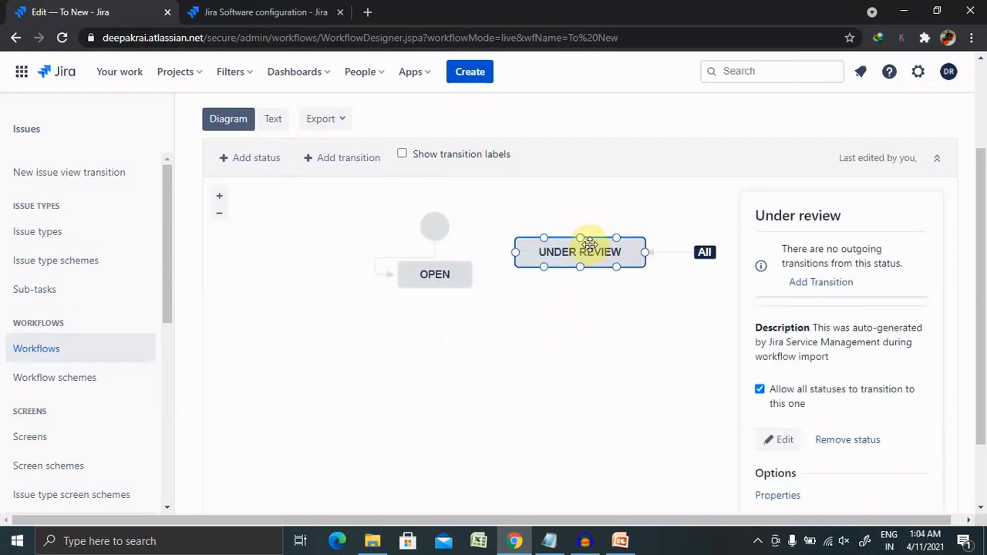
left_click_drag(580, 253, 449, 374)
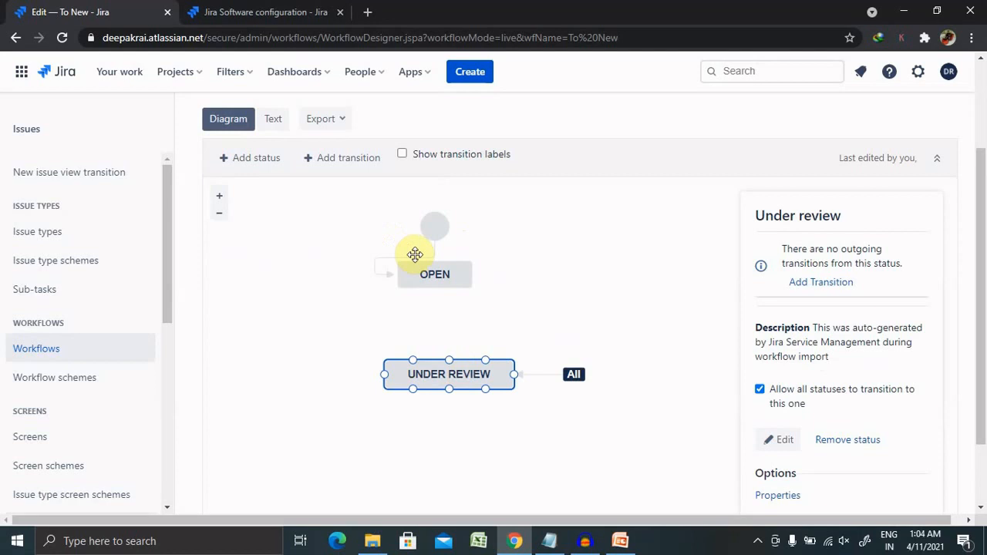
left_click(821, 281)
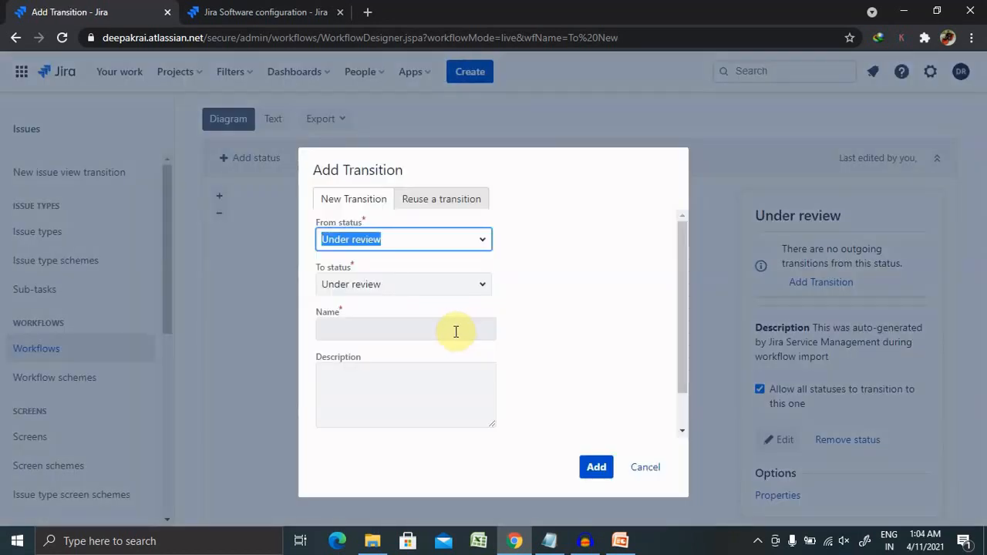
mouse_move(438, 248)
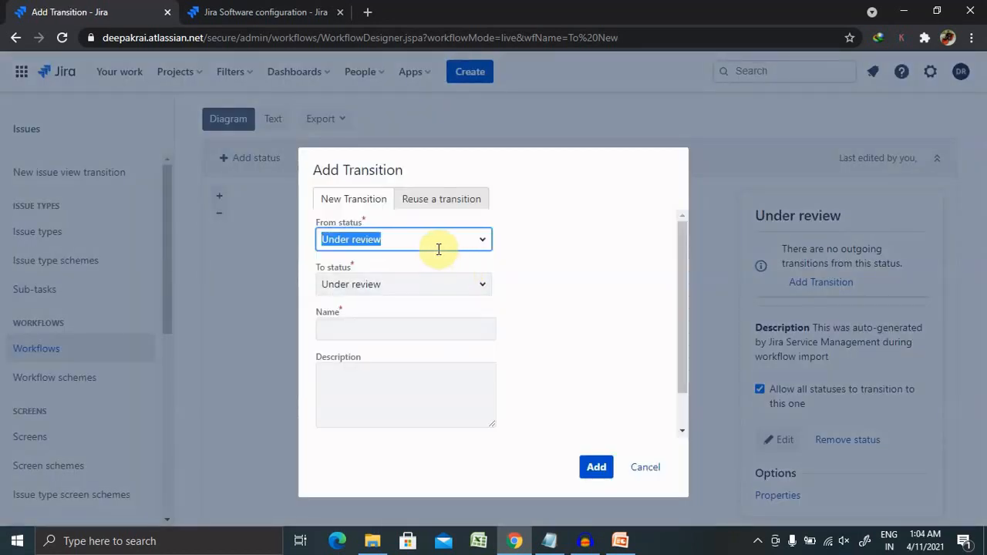
- Create transition 'test' from Open to Under review
left_click(403, 239)
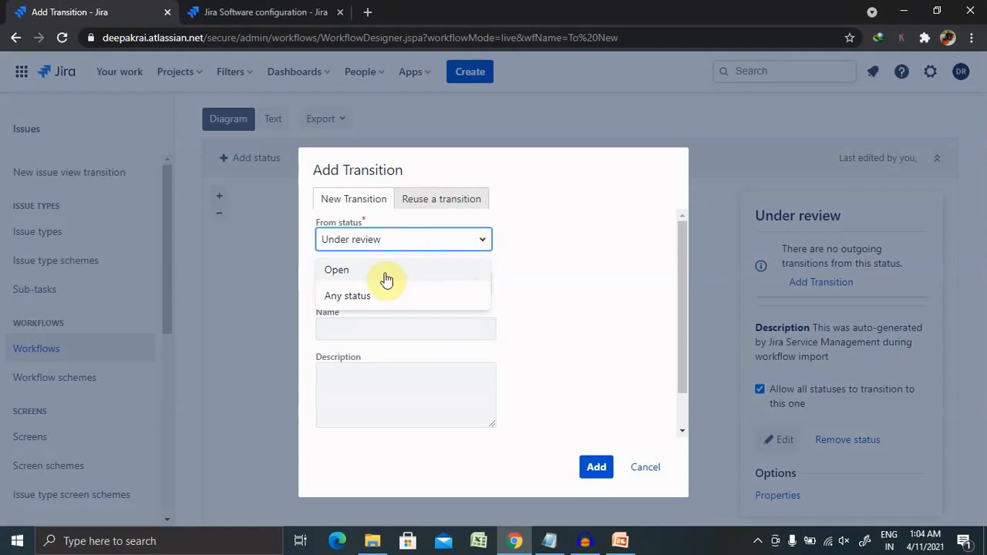
left_click(336, 268)
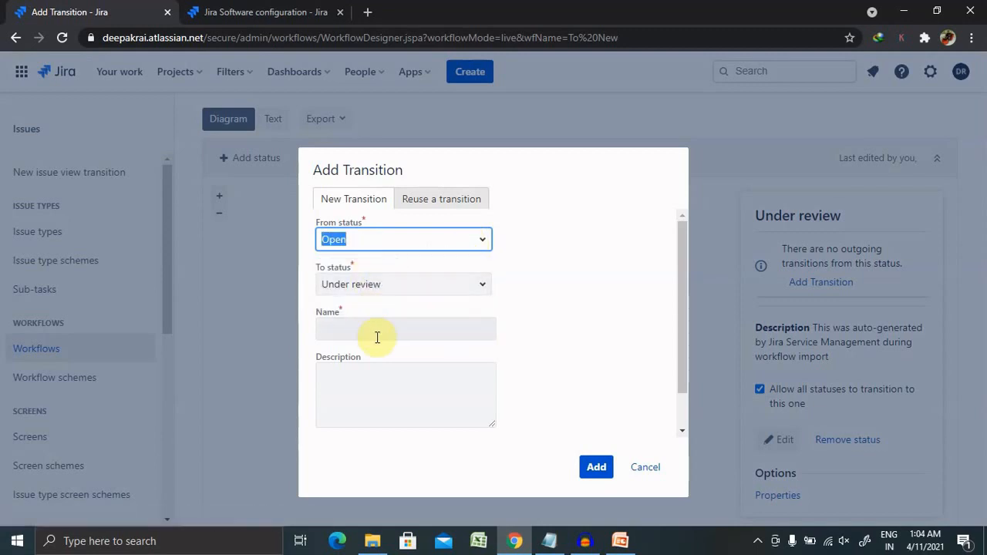
left_click(404, 328)
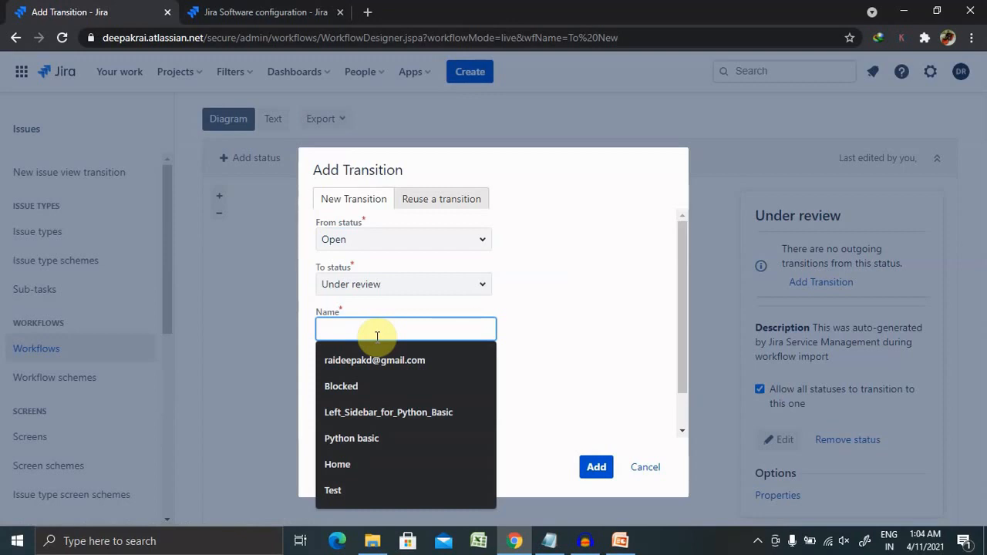
type("test")
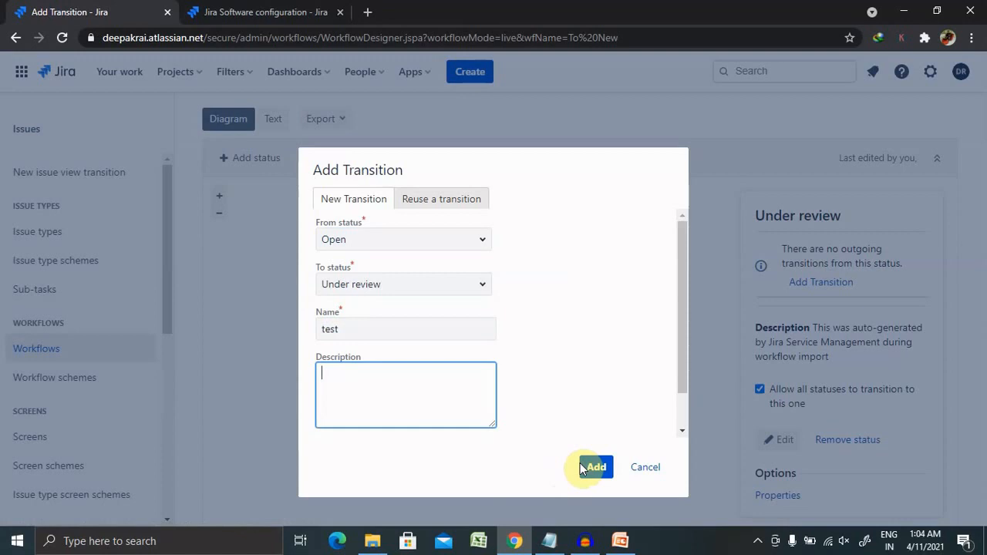
left_click(594, 465)
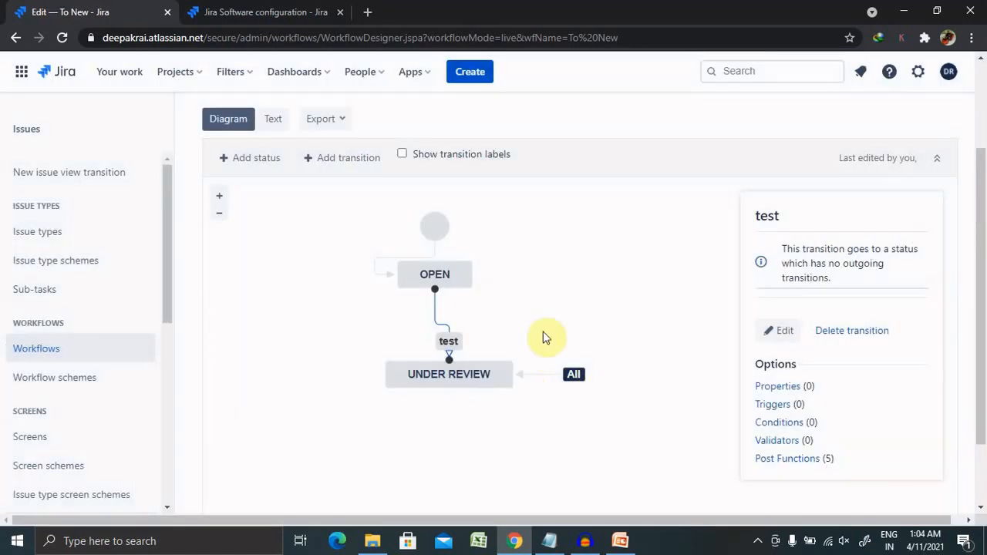
mouse_move(573, 375)
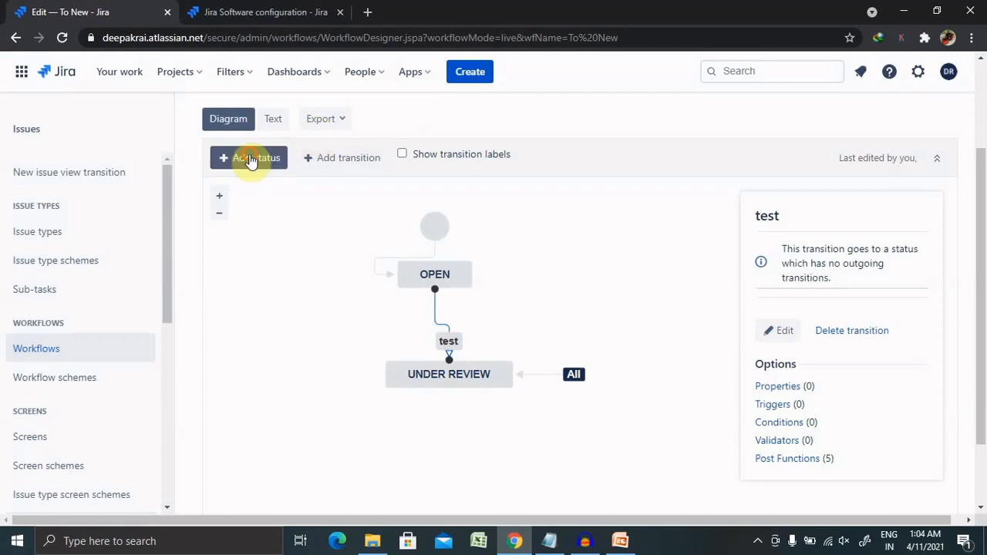
- Add the existing Implementing status beside Under review and begin a transition into it
left_click(248, 157)
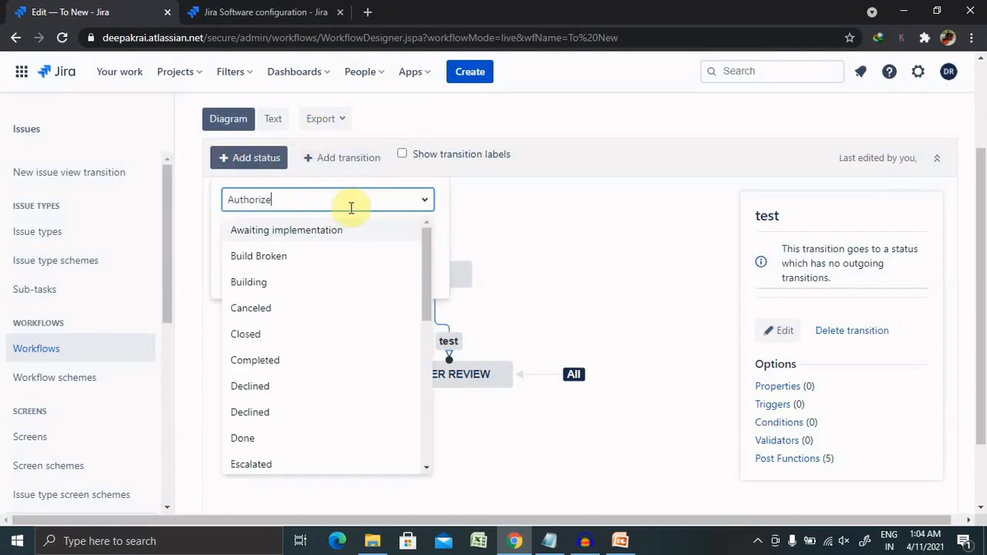
scroll("down", 3)
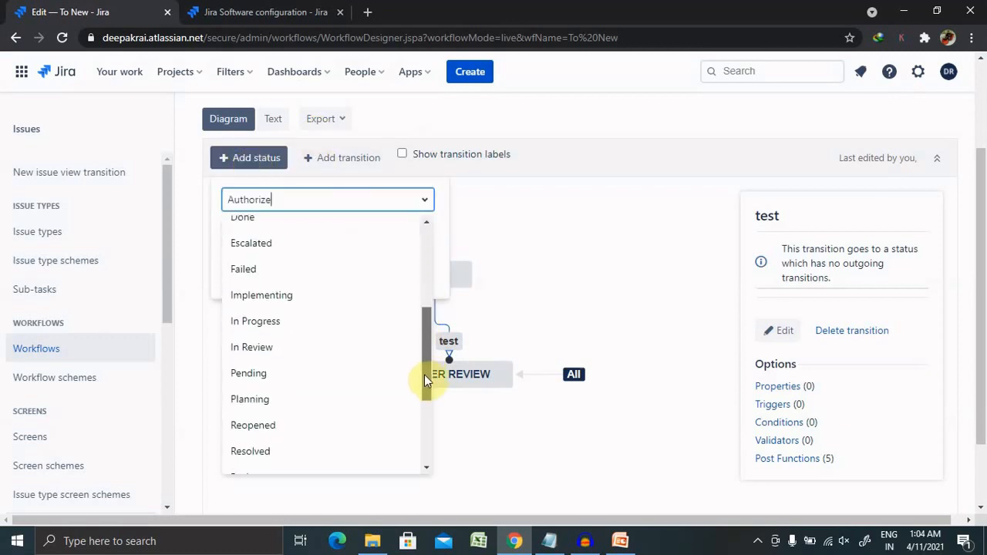
scroll("down", 3)
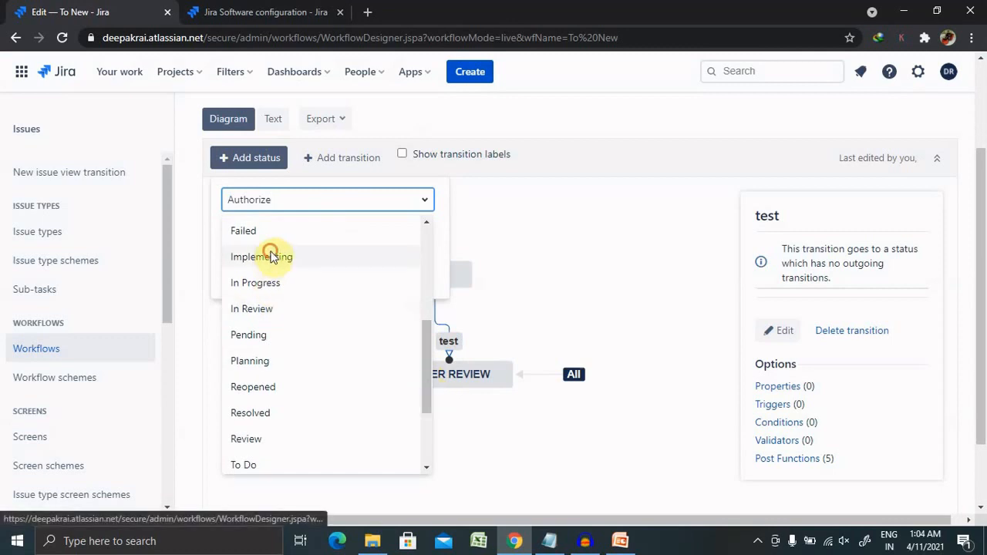
left_click(262, 256)
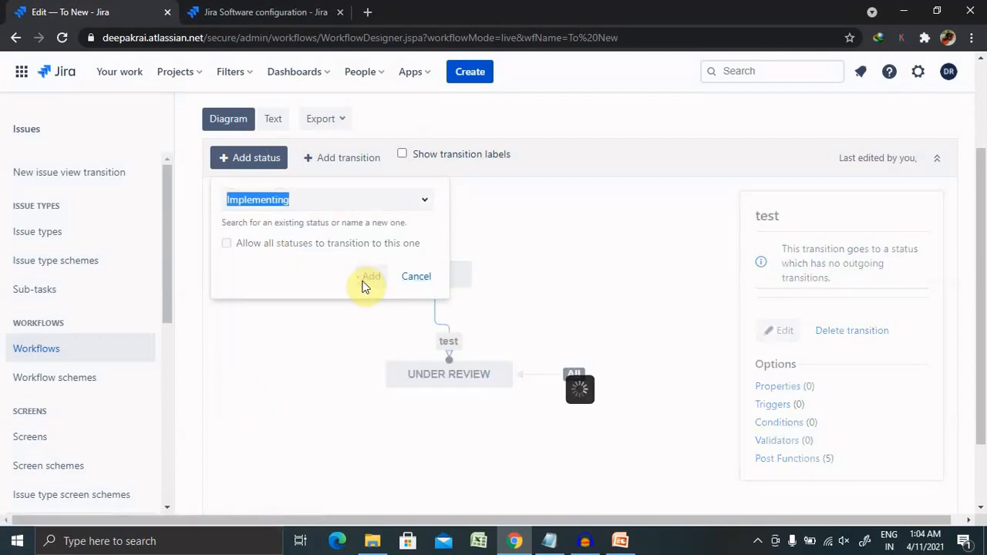
left_click(370, 276)
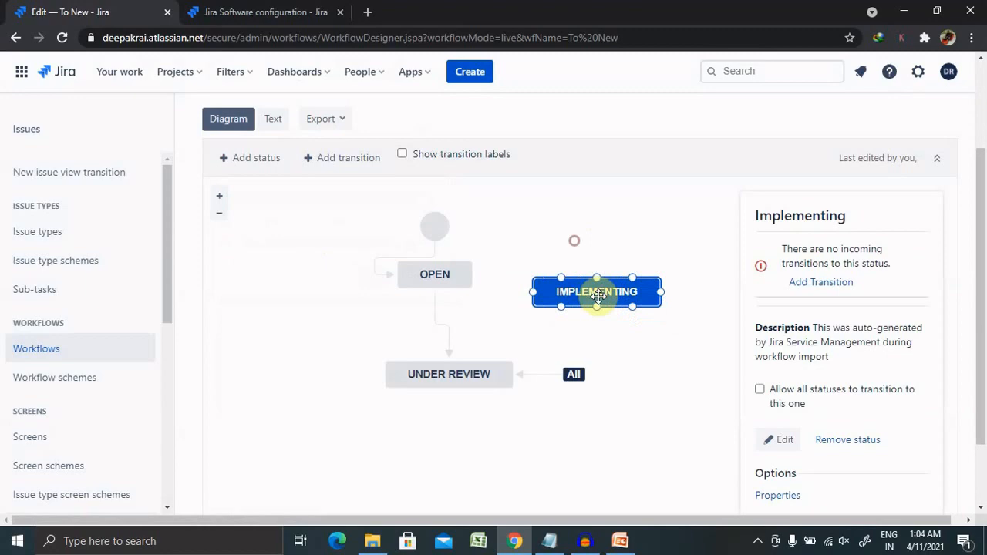
left_click_drag(595, 291, 627, 324)
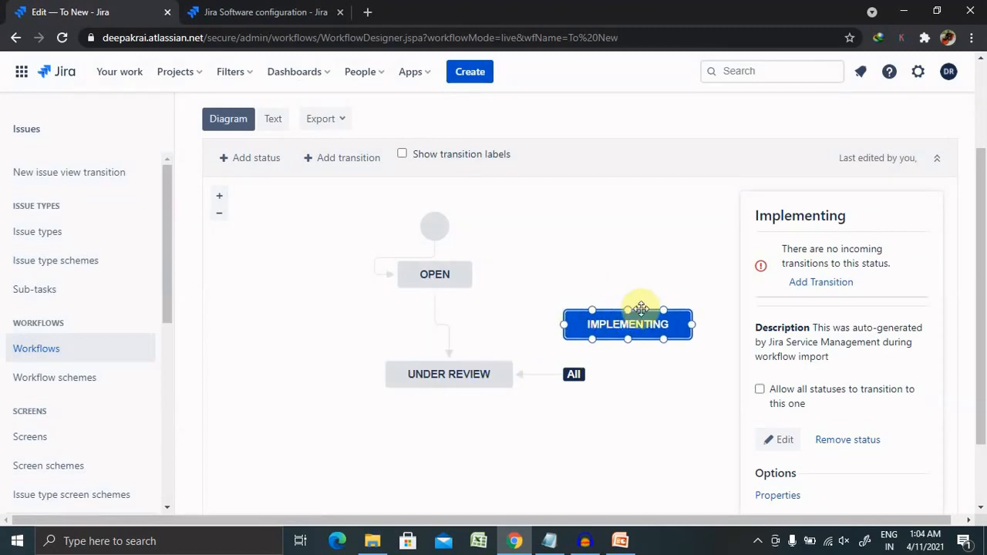
left_click(340, 157)
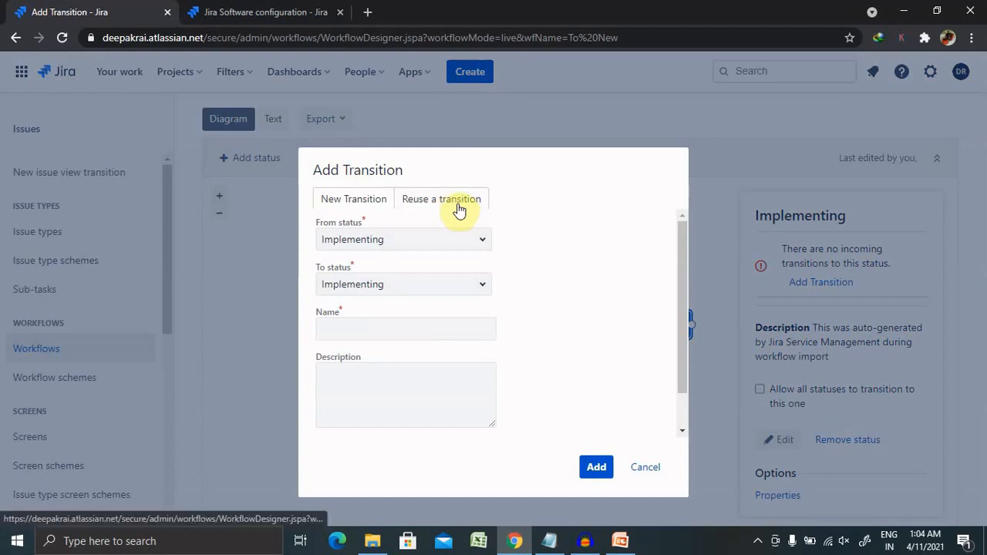
- Create transition 'Pass' from Under review to Implementing
left_click(401, 239)
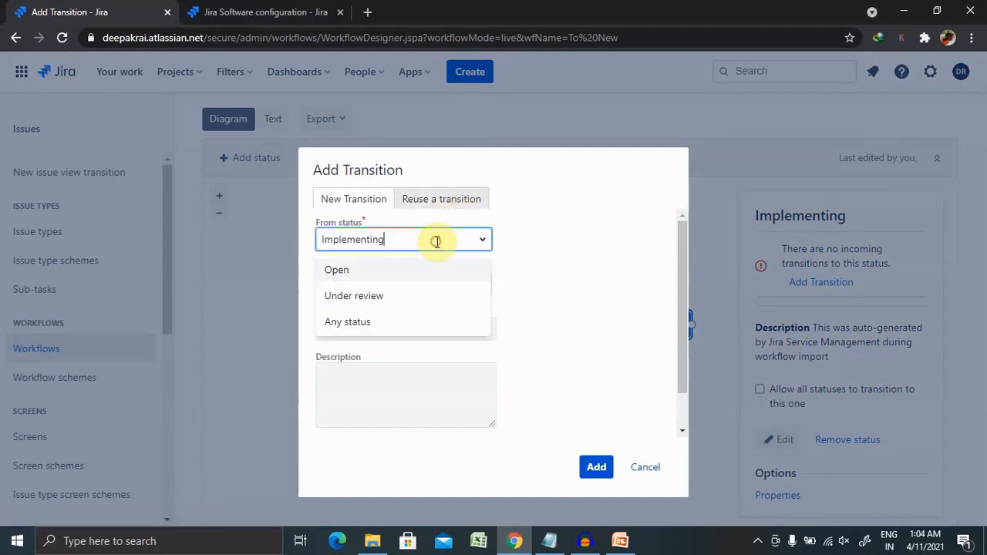
left_click(353, 296)
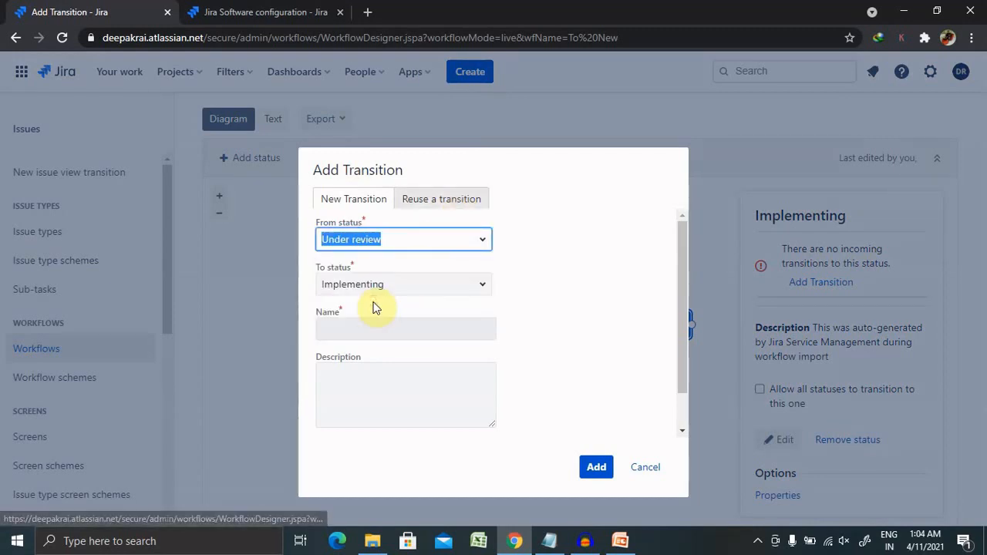
left_click(404, 329)
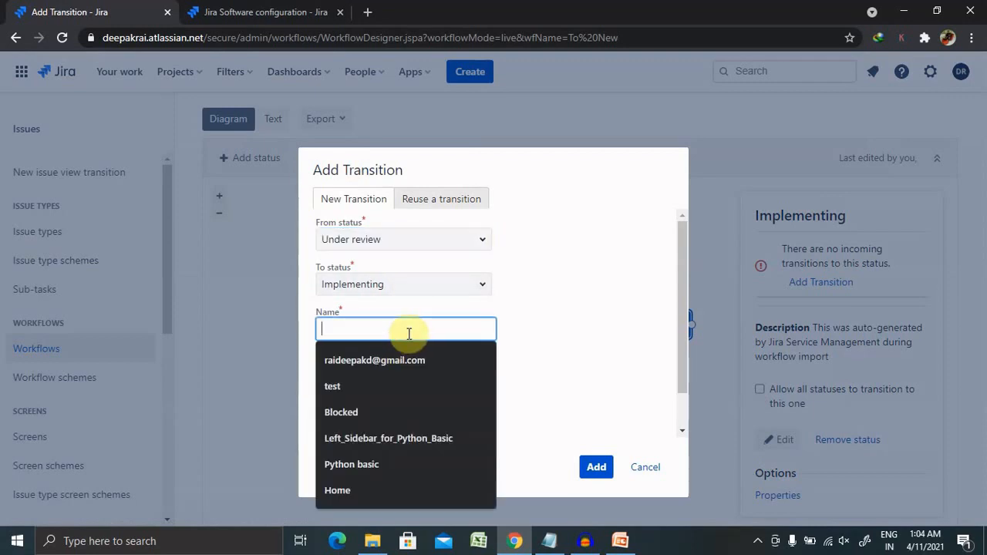
type("Pass")
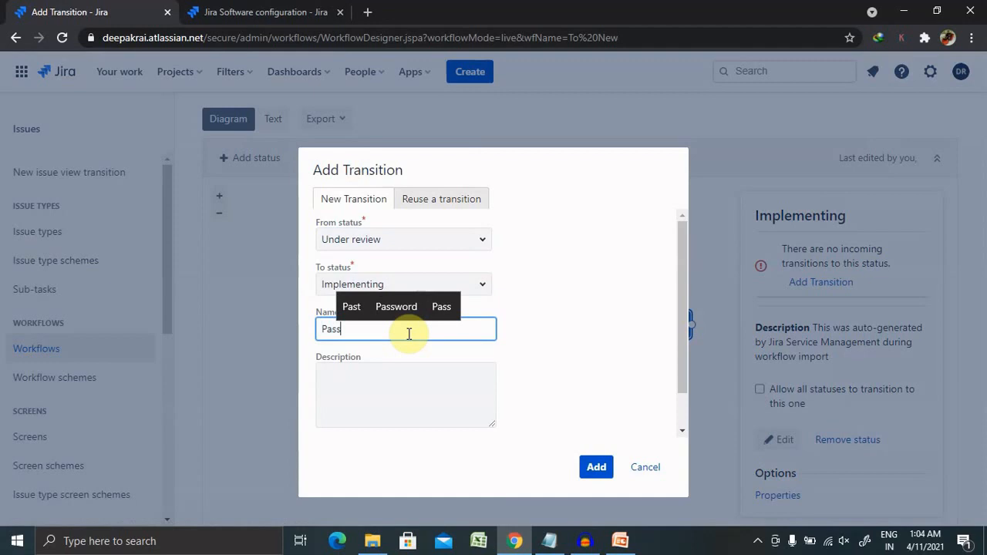
left_click(595, 465)
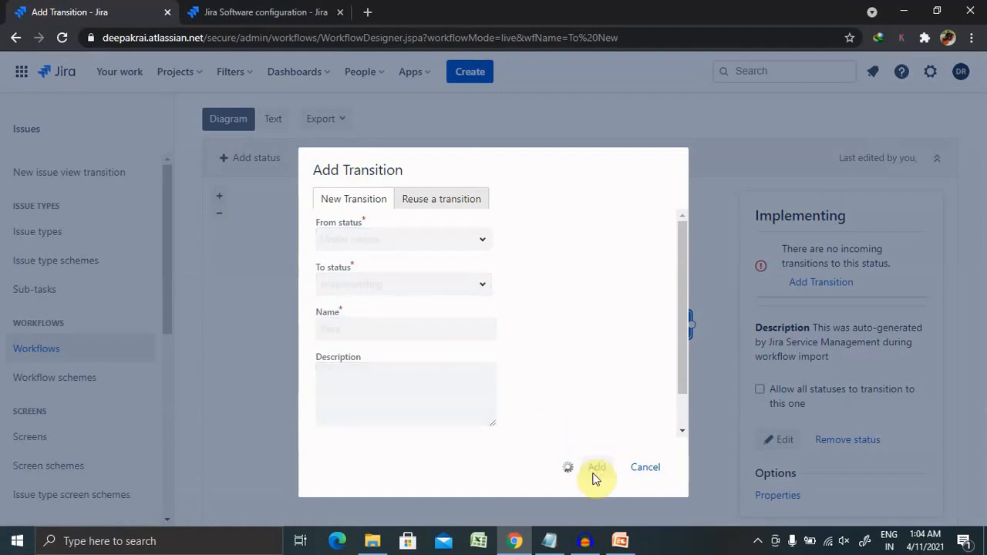
left_click(595, 465)
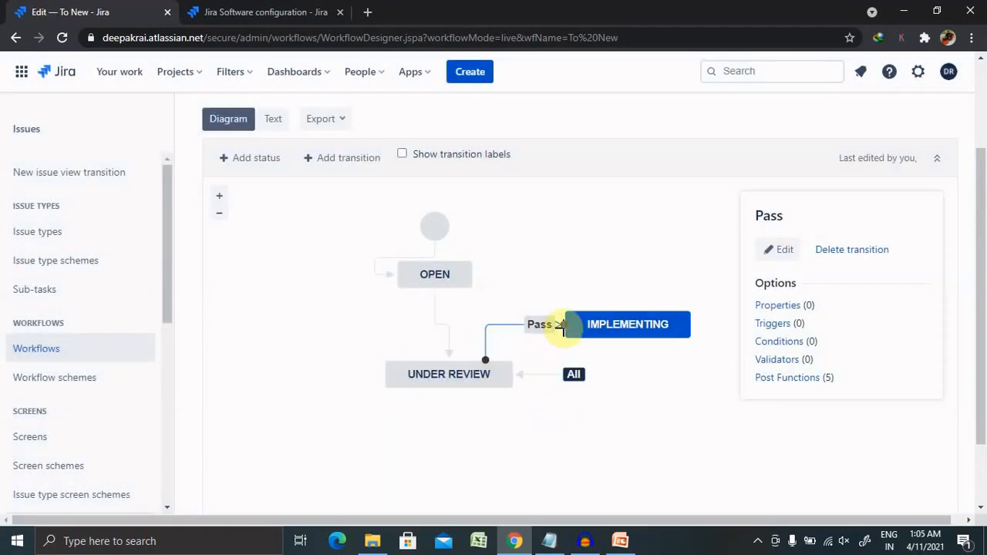
mouse_move(601, 370)
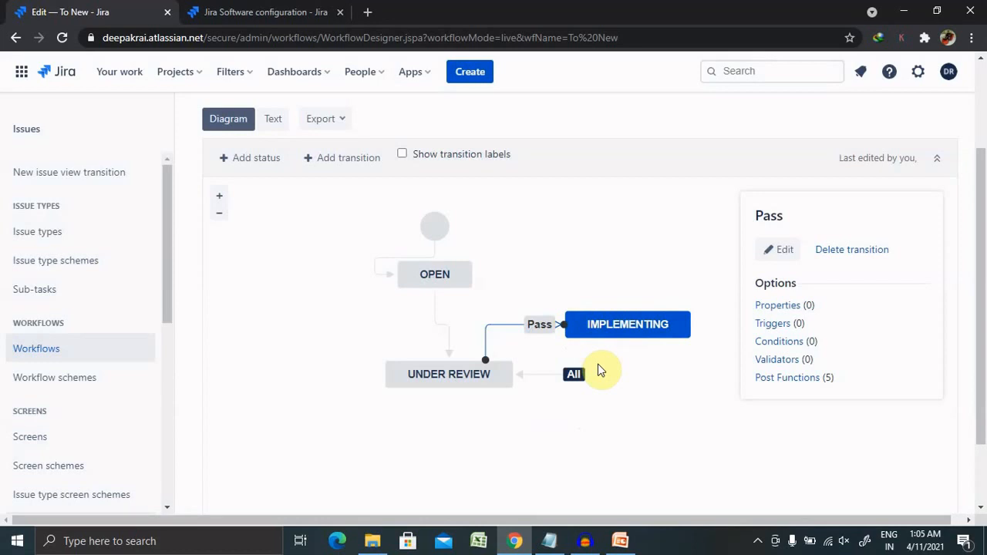
mouse_move(604, 173)
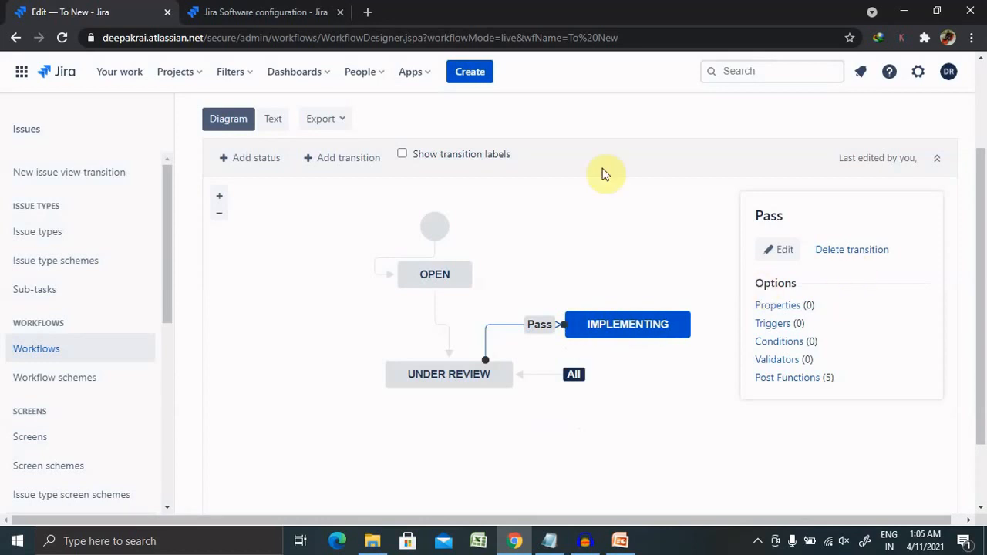
mouse_move(273, 119)
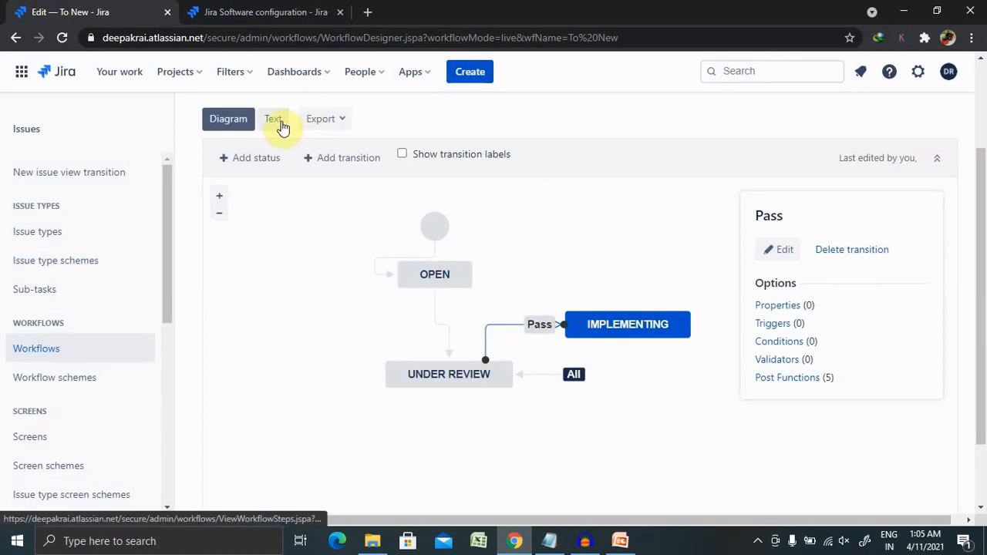
scroll("down", 3)
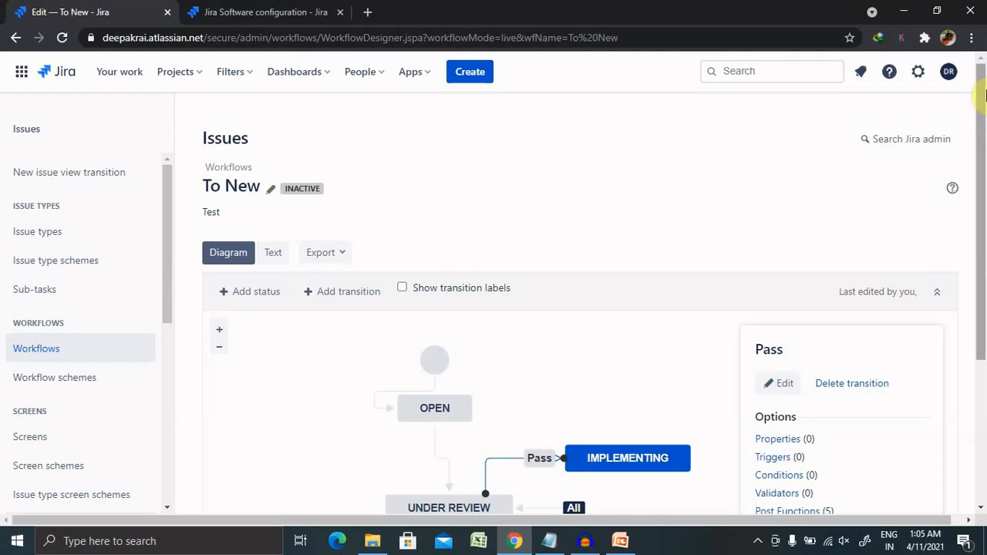
left_click(435, 407)
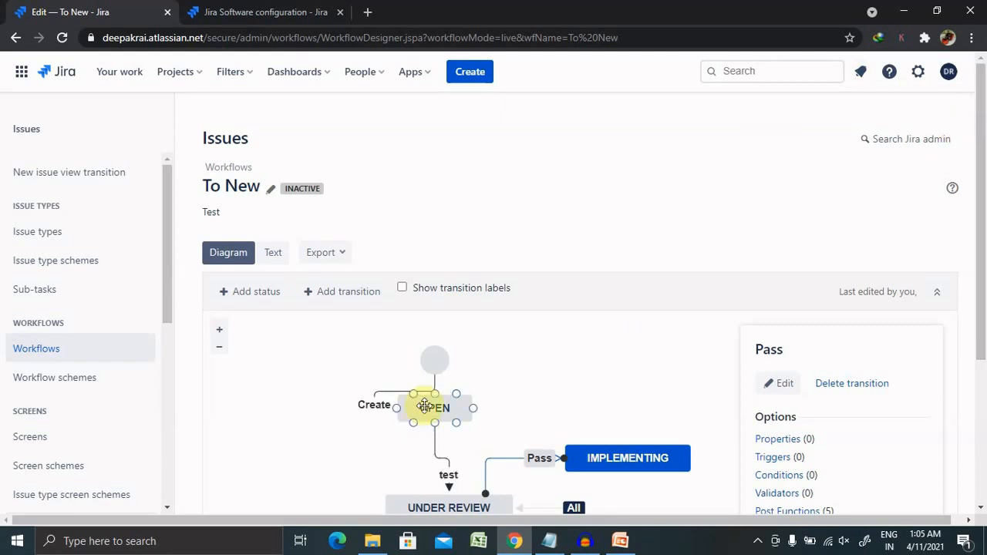
left_click(449, 507)
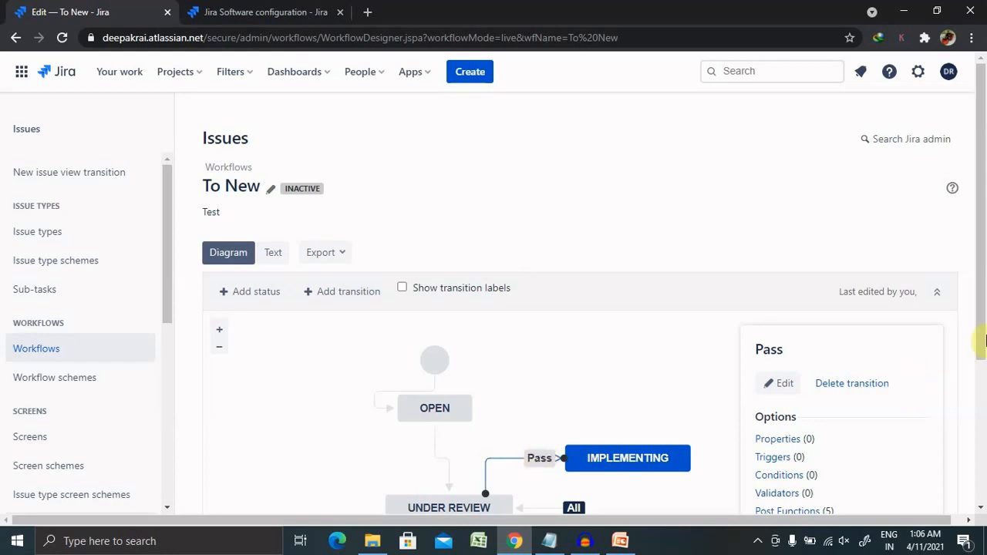
scroll("down", 3)
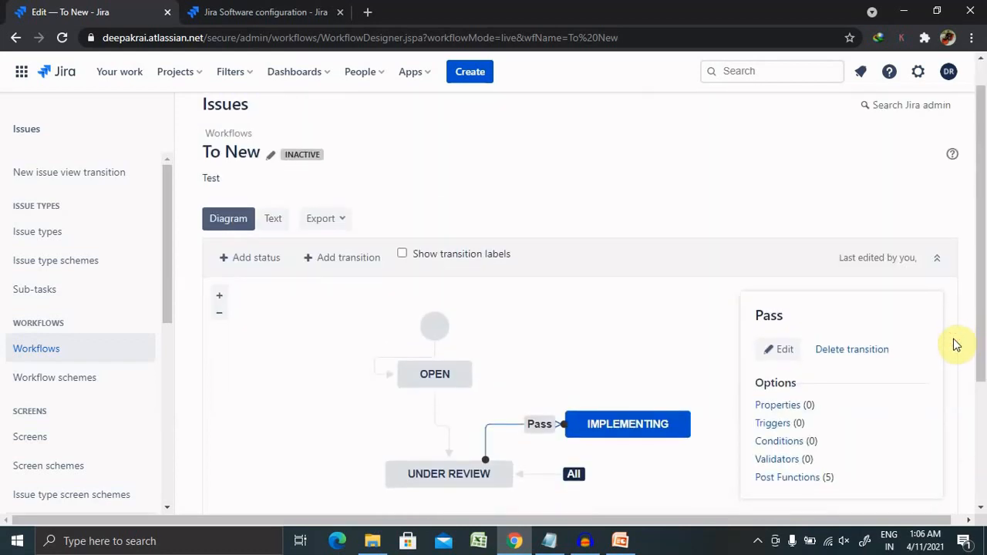
mouse_move(401, 253)
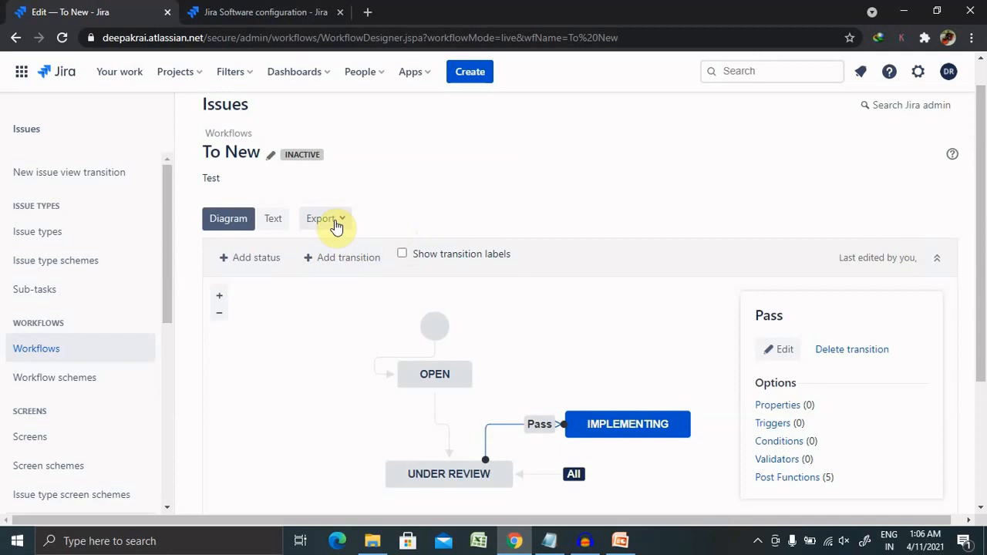
- Show the Export > As Workflow page for To New, then cancel without exporting
left_click(320, 219)
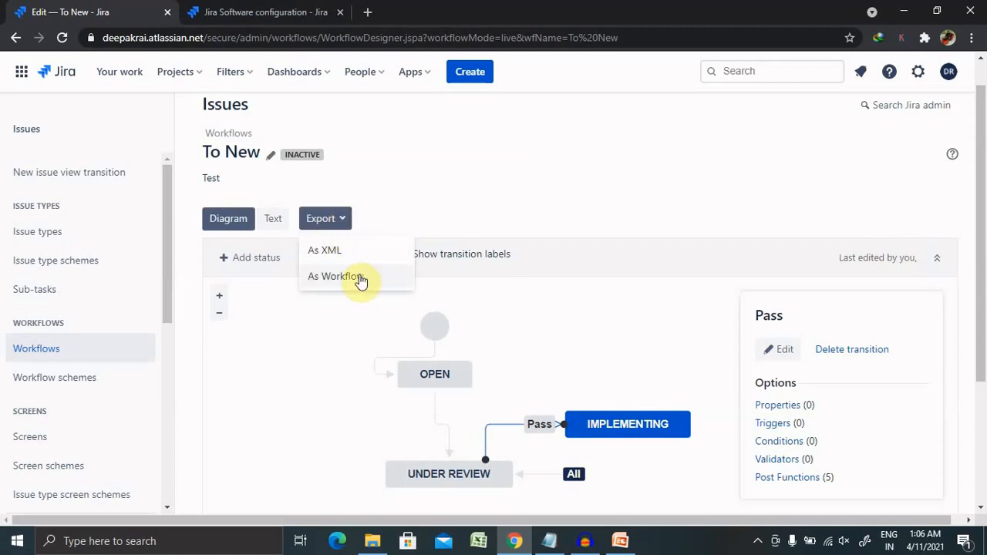
mouse_move(347, 254)
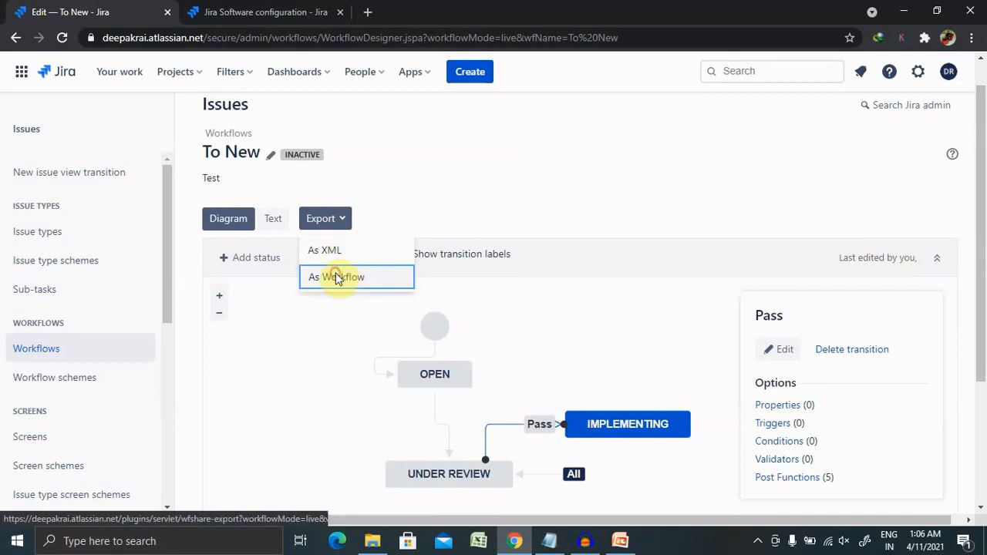
left_click(336, 278)
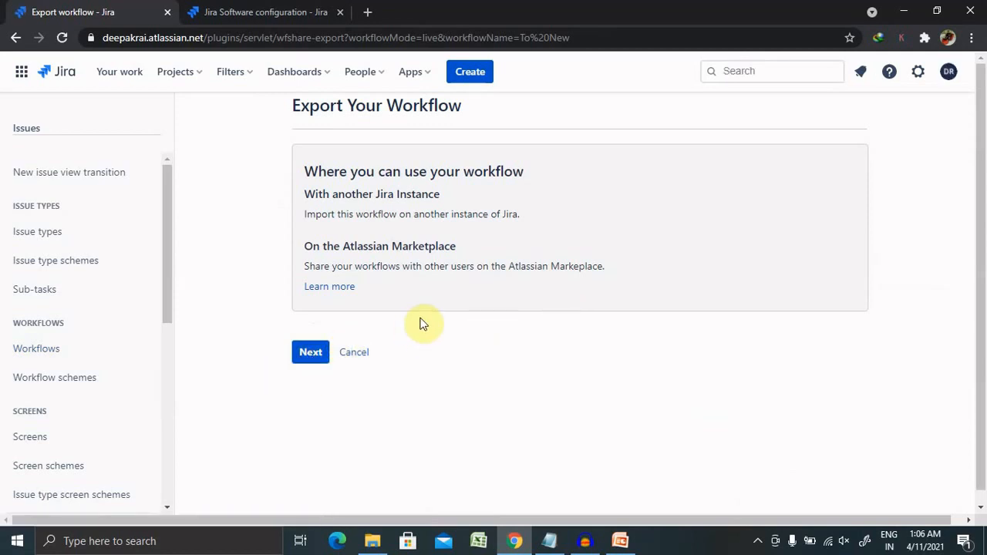
left_click(354, 352)
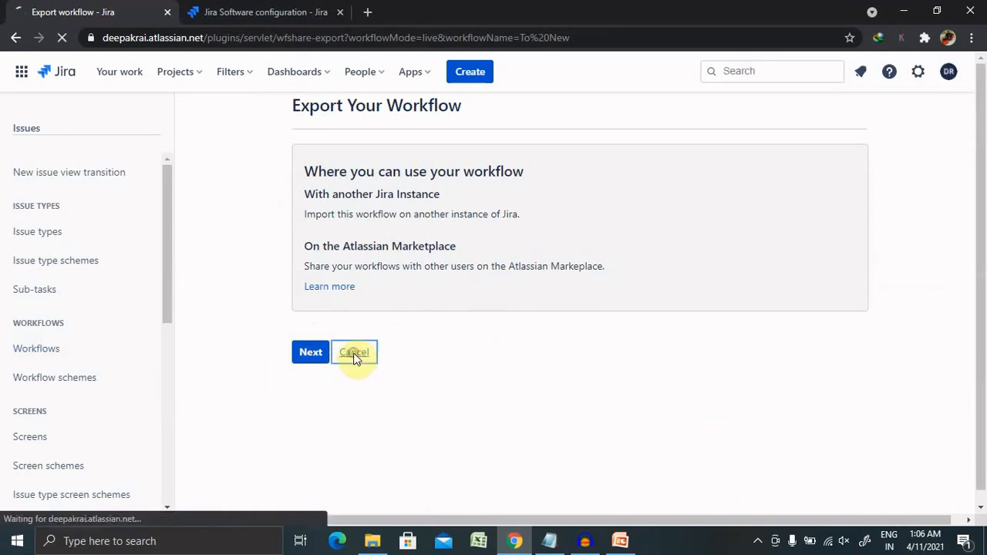
- View the To New workflow's step and transition listing, then show it as a diagram
left_click(355, 351)
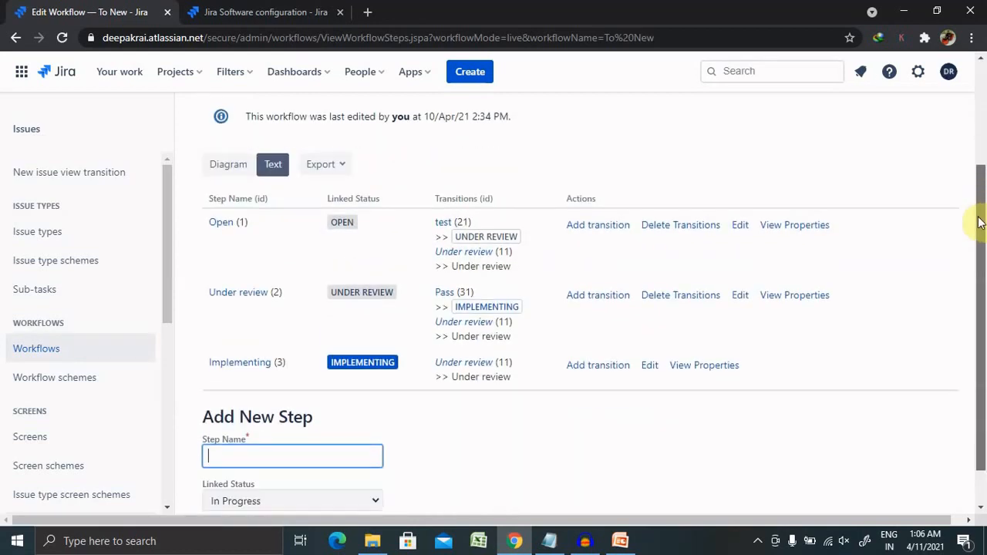
scroll("down", 3)
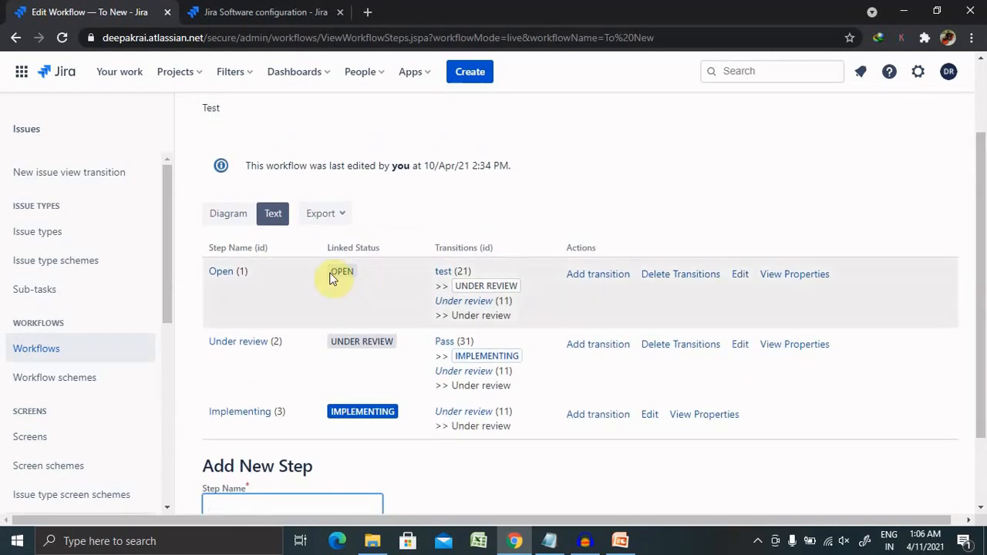
mouse_move(228, 213)
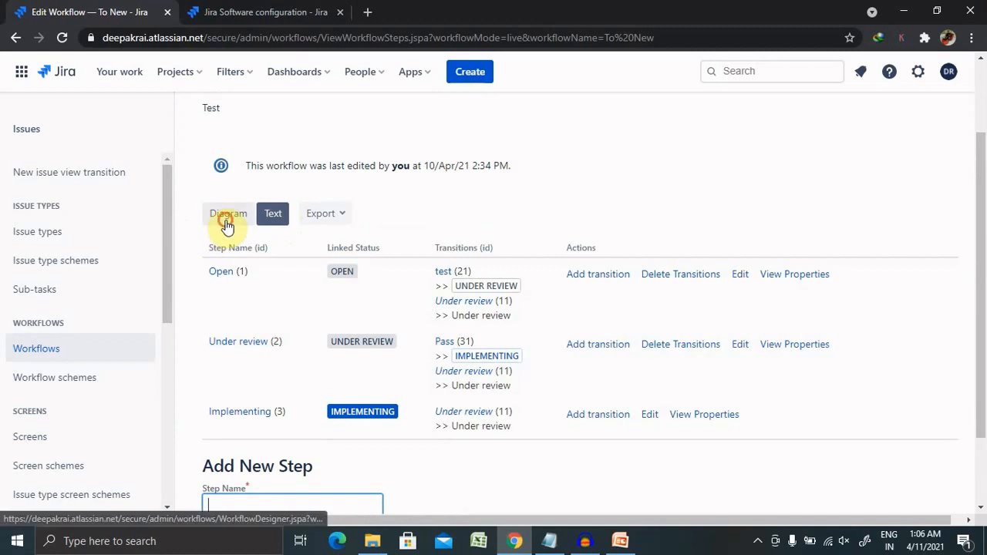
left_click(228, 213)
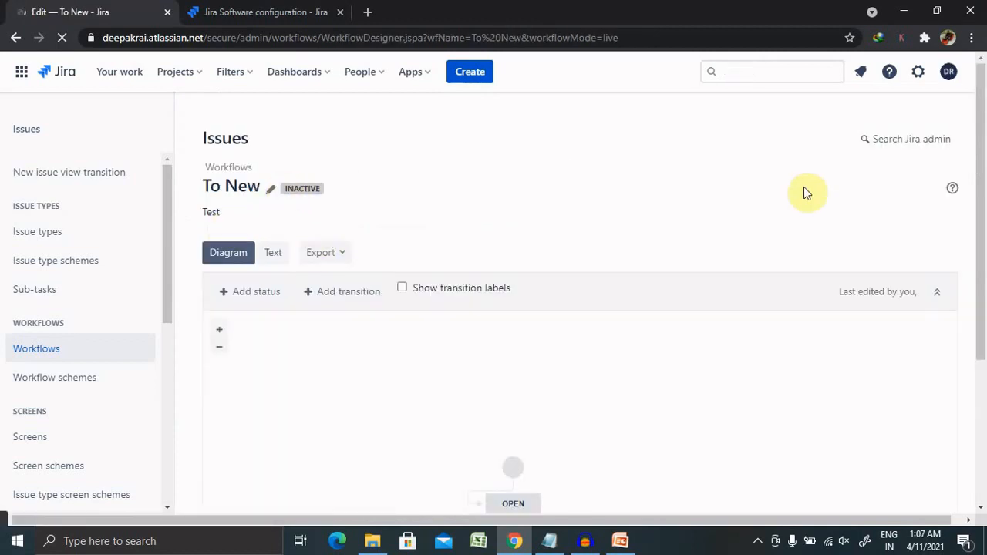
scroll("down", 3)
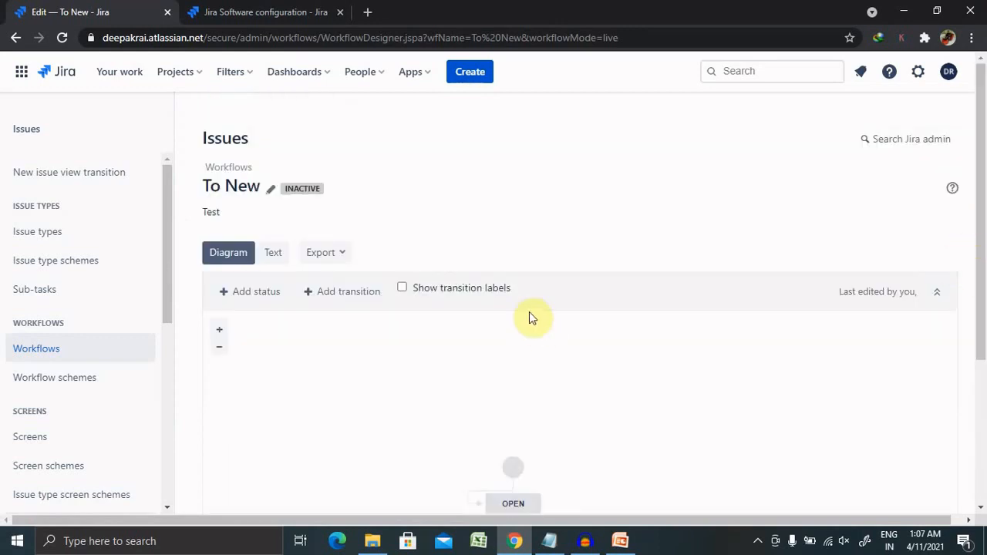
- Return to the Workflows admin list and scroll through the active workflows
left_click(37, 349)
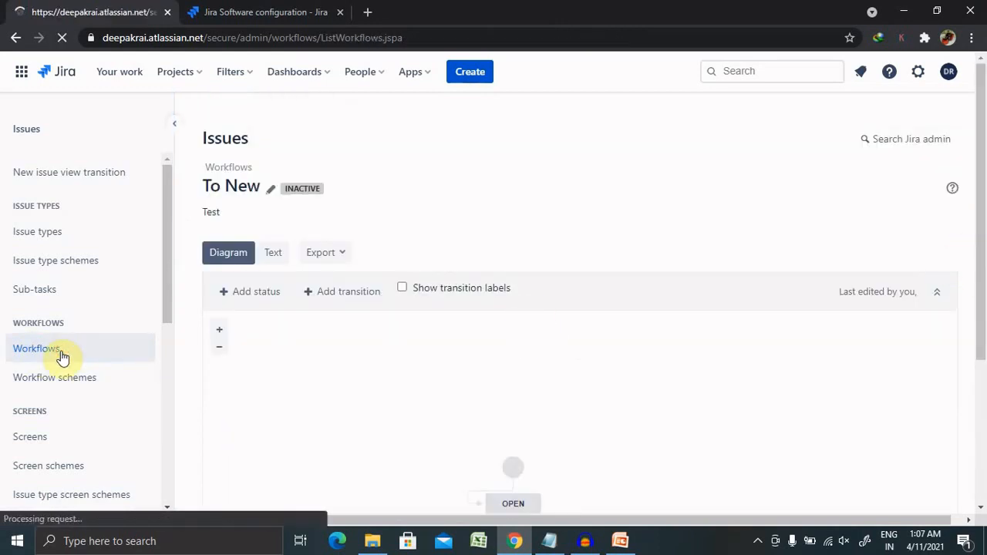
left_click(37, 348)
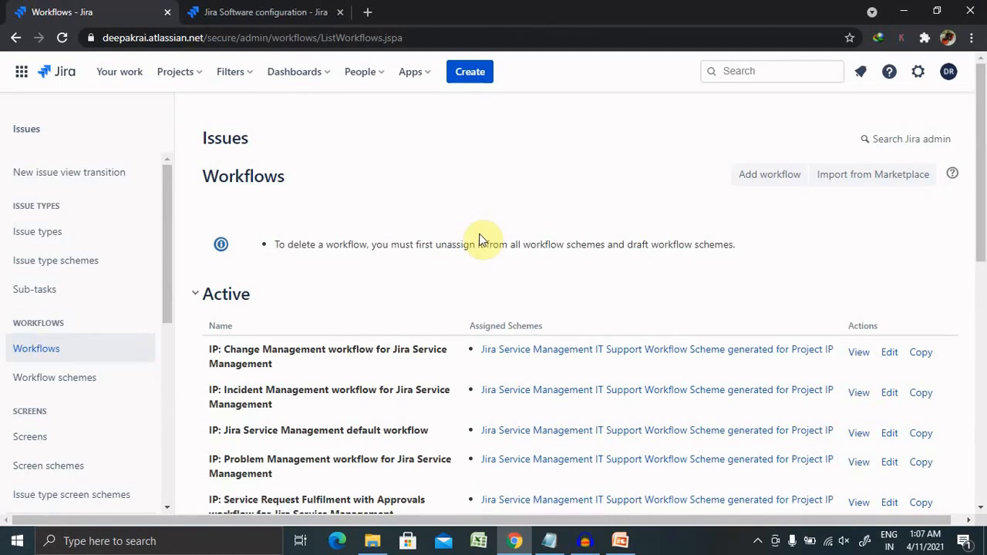
mouse_move(570, 281)
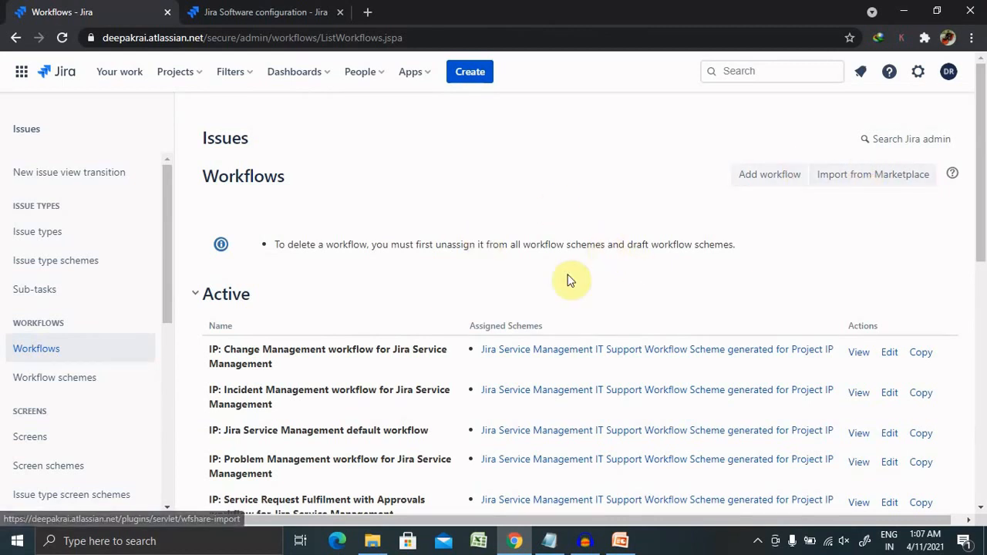
scroll("down", 3)
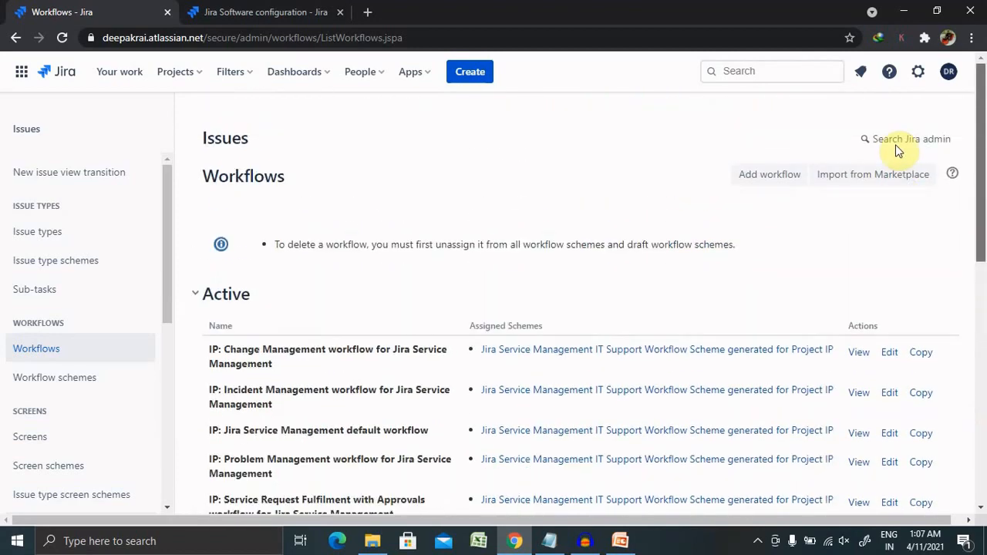
scroll("down", 3)
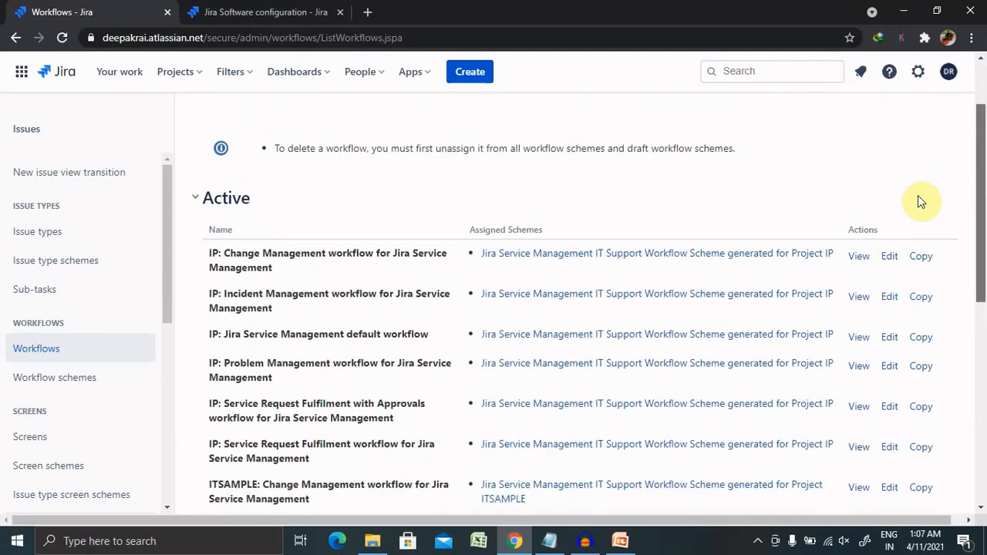
scroll("down", 3)
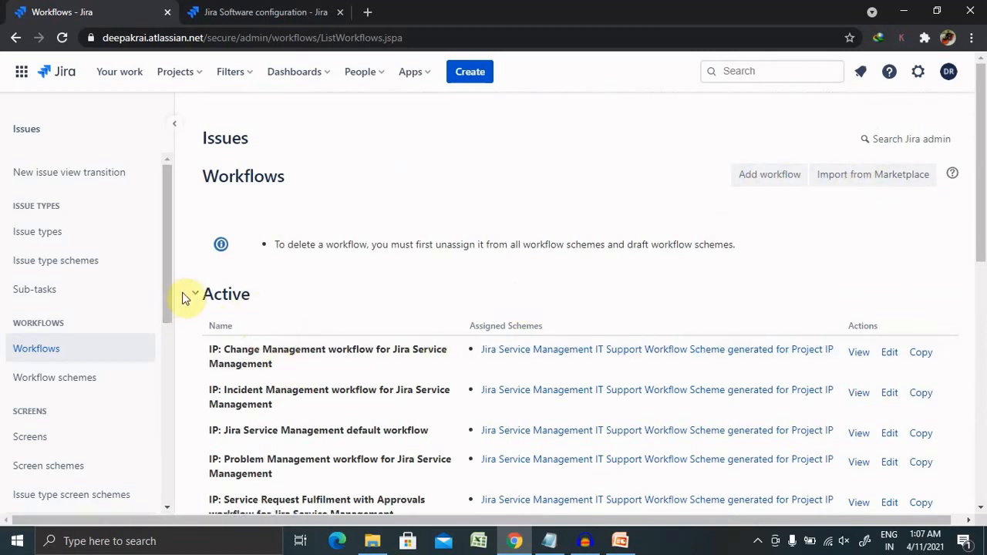
- Collapse and re-expand Active, then reveal To New under Inactive workflows
left_click(195, 292)
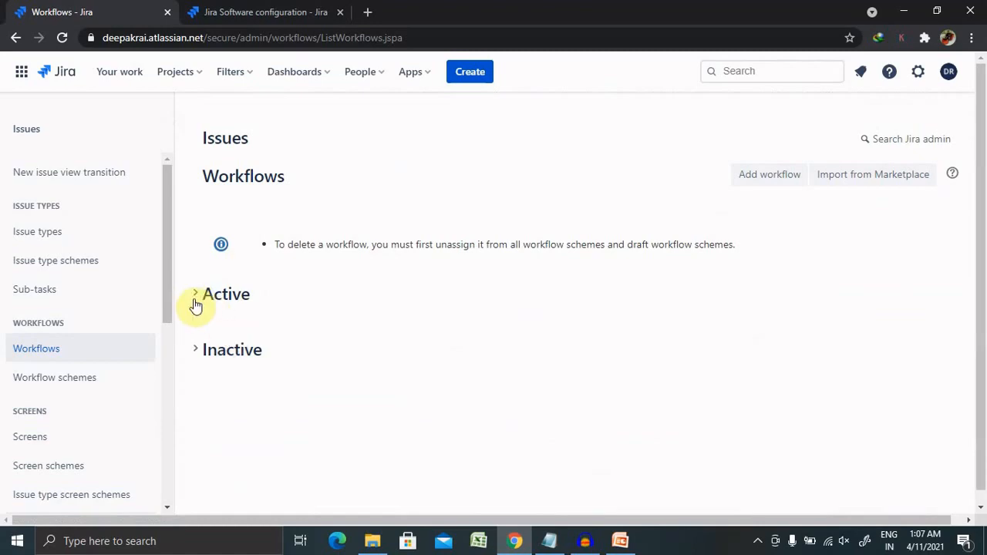
left_click(194, 293)
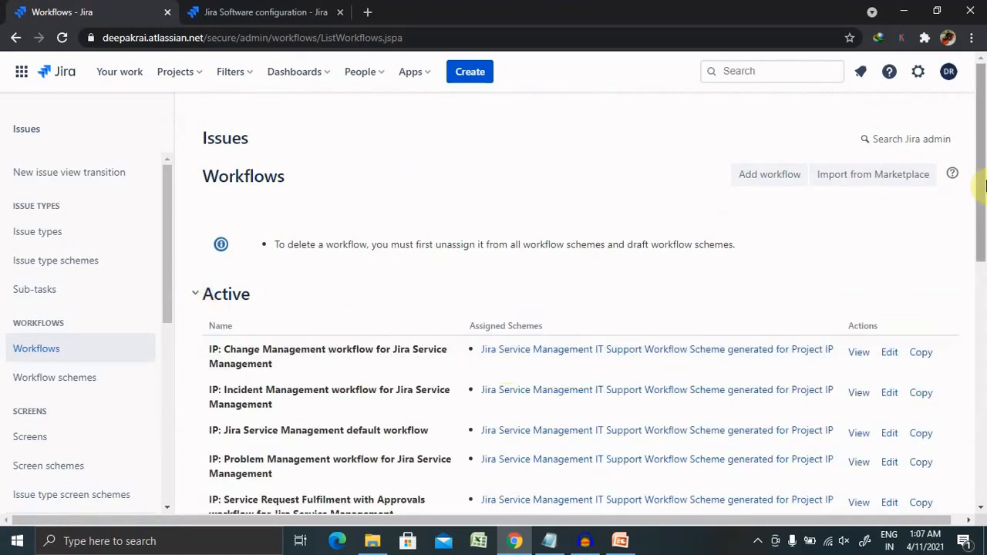
scroll("down", 3)
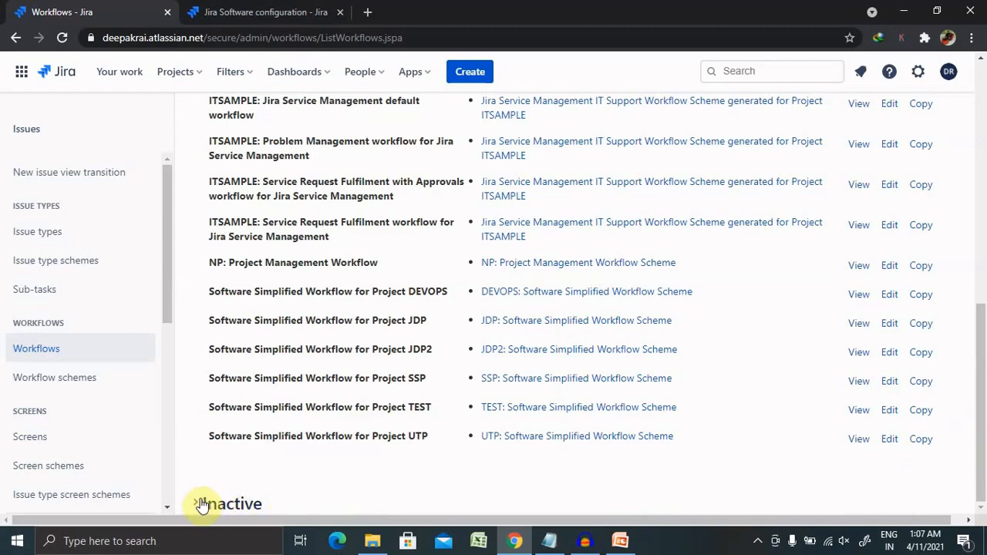
scroll("down", 3)
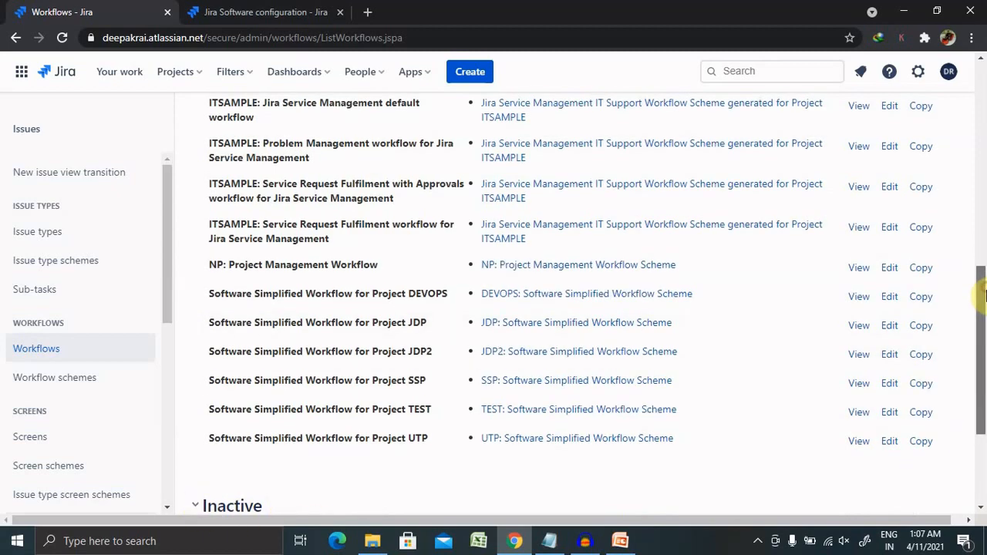
scroll("down", 3)
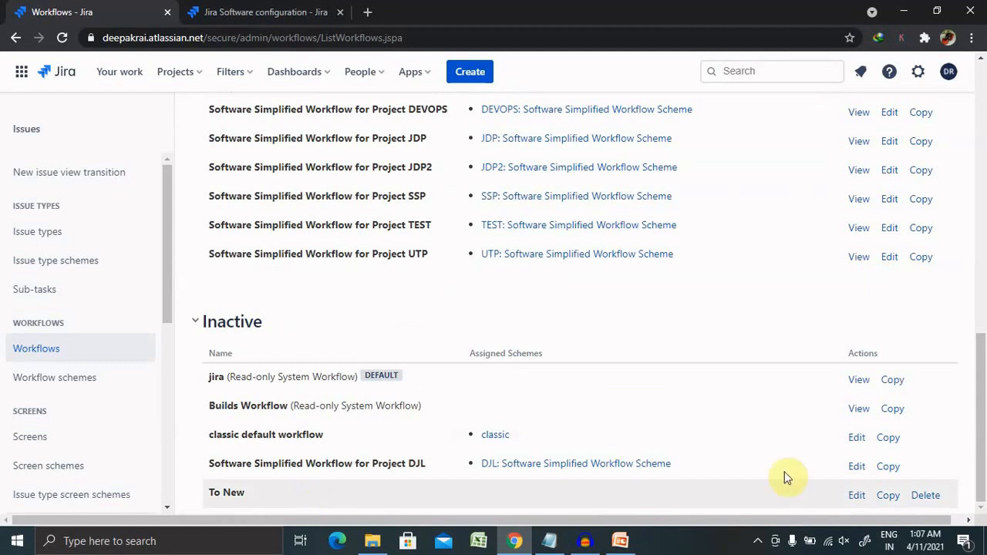
mouse_move(222, 494)
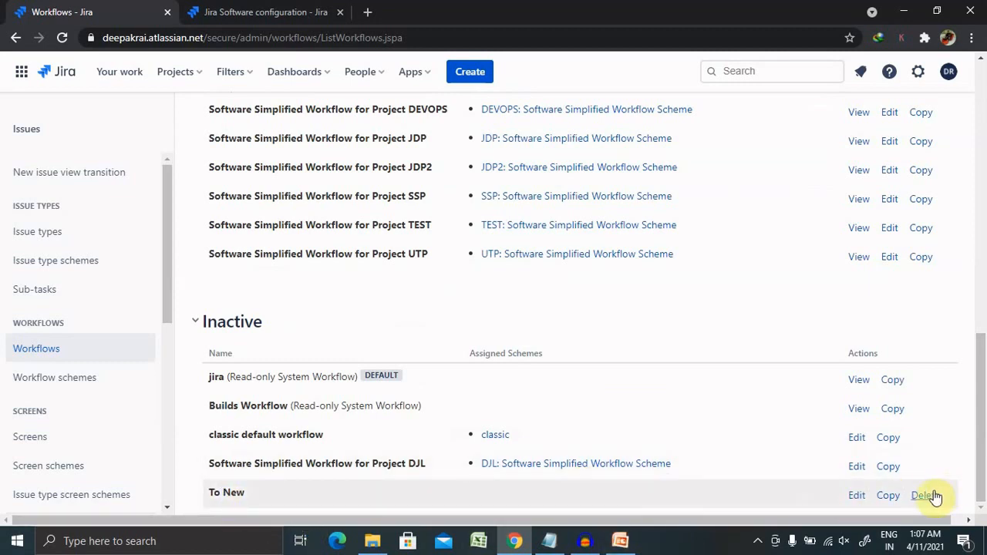
- Delete the inactive To New workflow and confirm the deletion
left_click(925, 495)
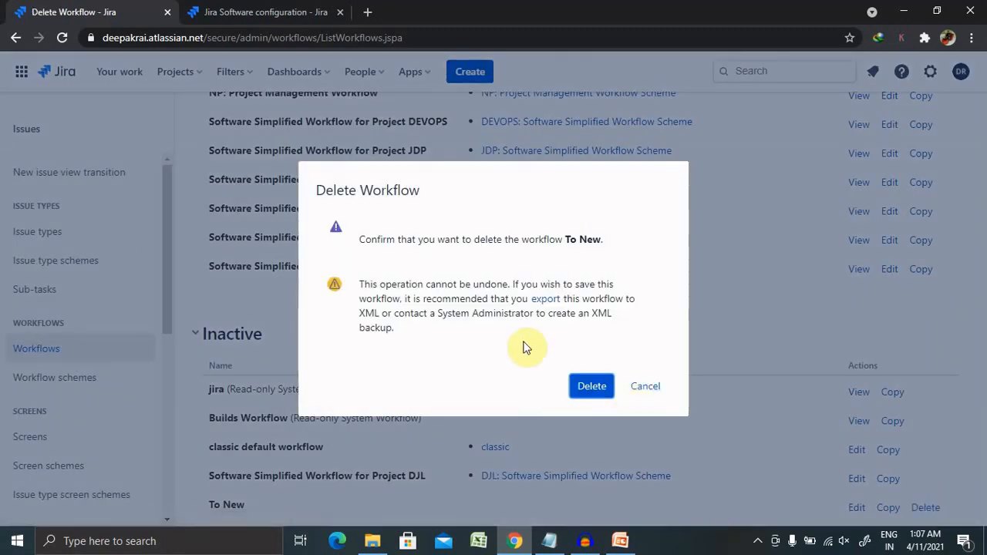
left_click(592, 386)
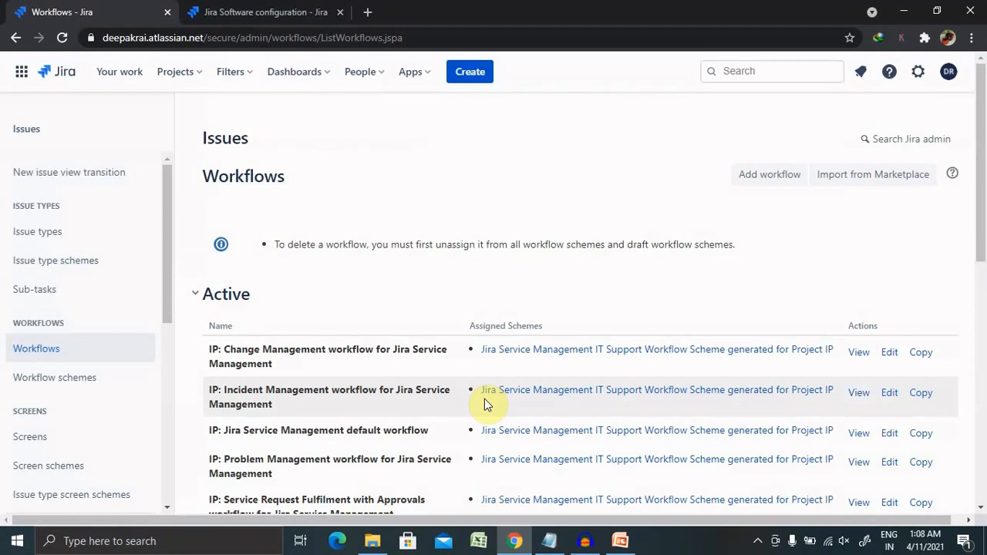
mouse_move(854, 226)
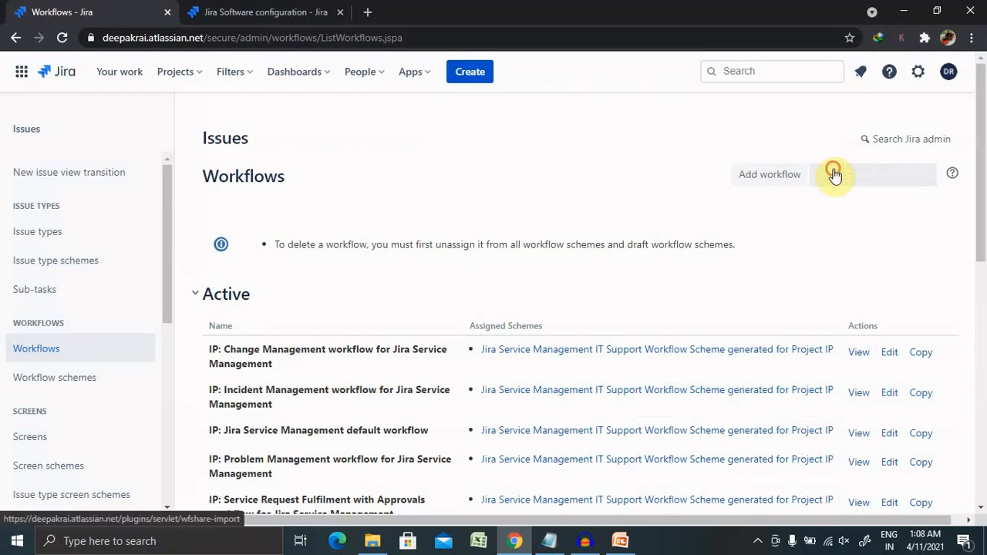
- Go to the Select a workflow marketplace import page
left_click(832, 173)
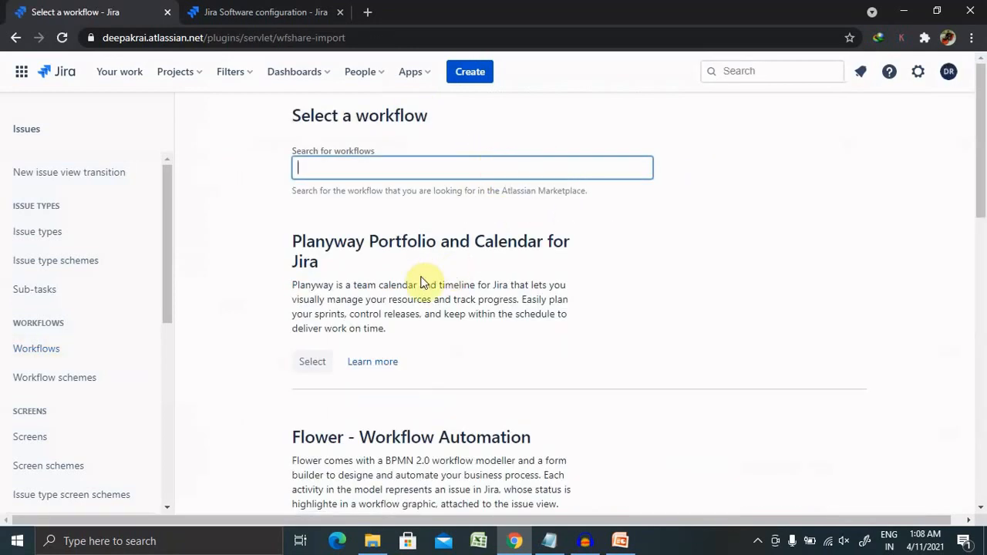
mouse_move(429, 324)
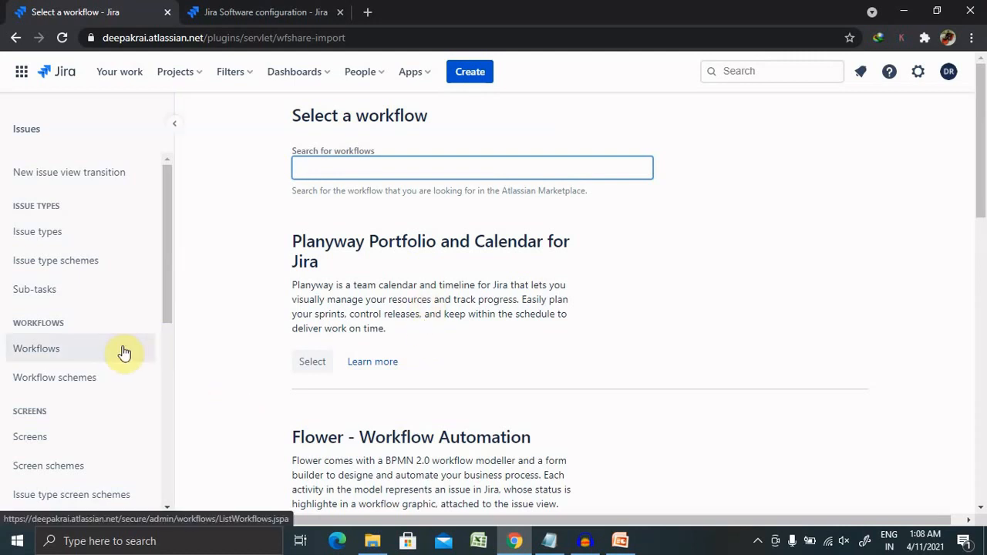
mouse_move(89, 353)
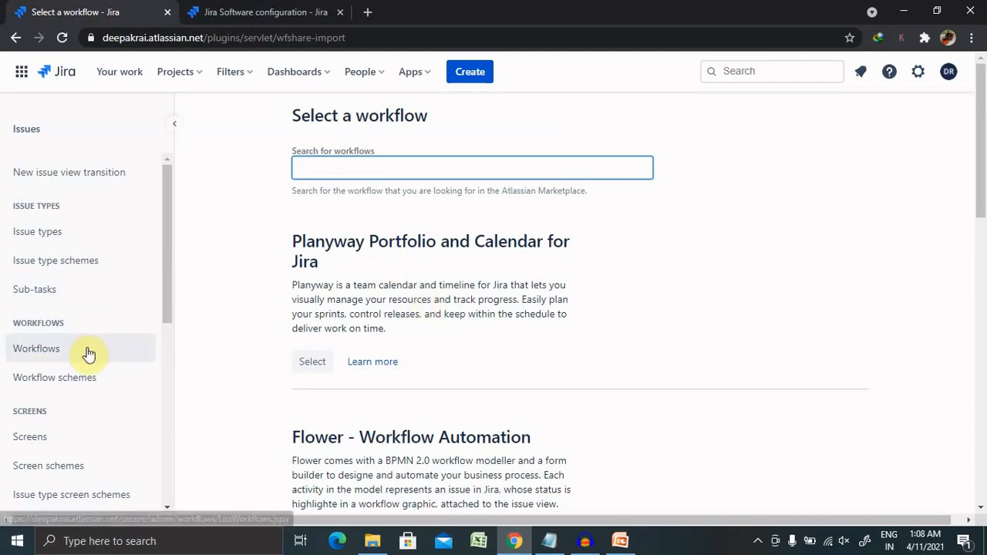
- Navigate back to the Workflows admin list from the marketplace page
left_click(37, 349)
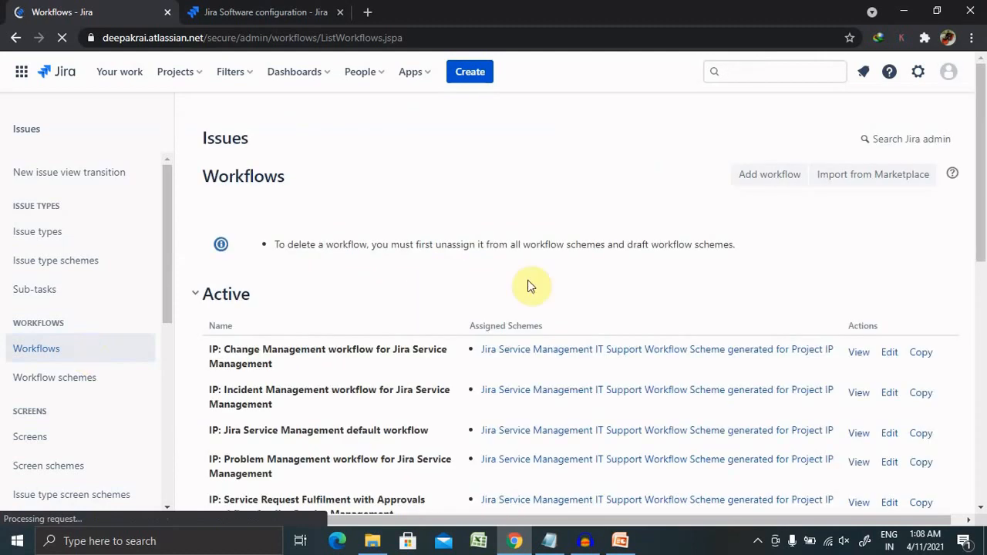
mouse_move(723, 309)
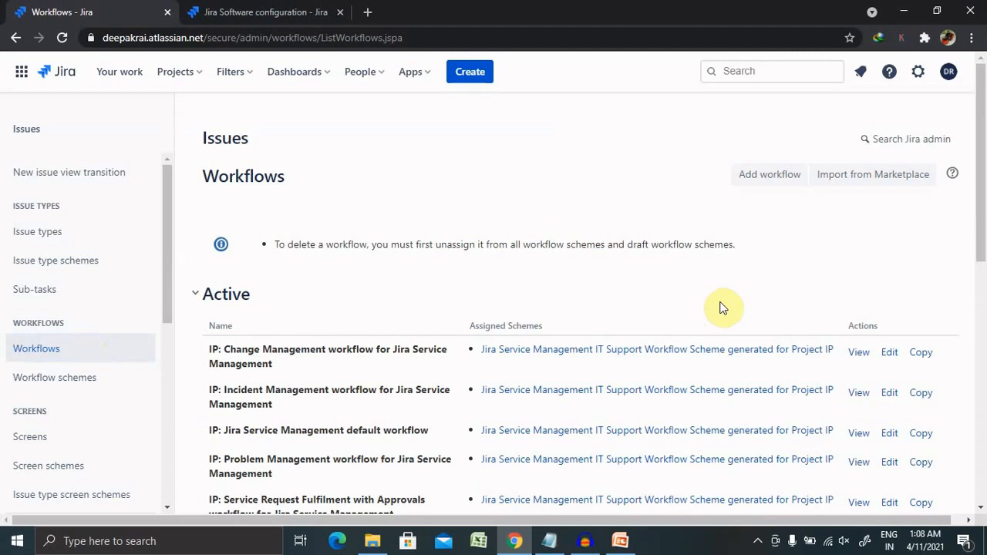
mouse_move(676, 466)
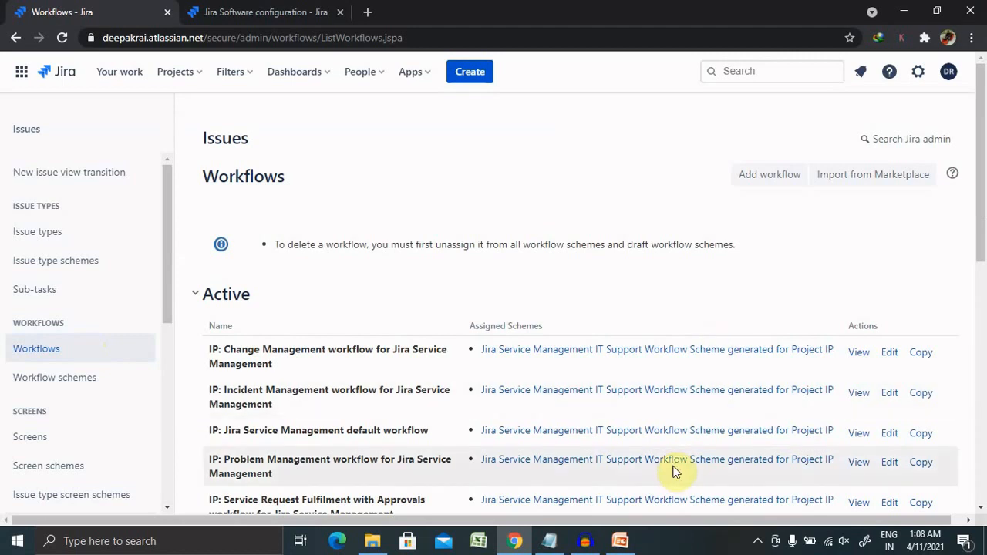